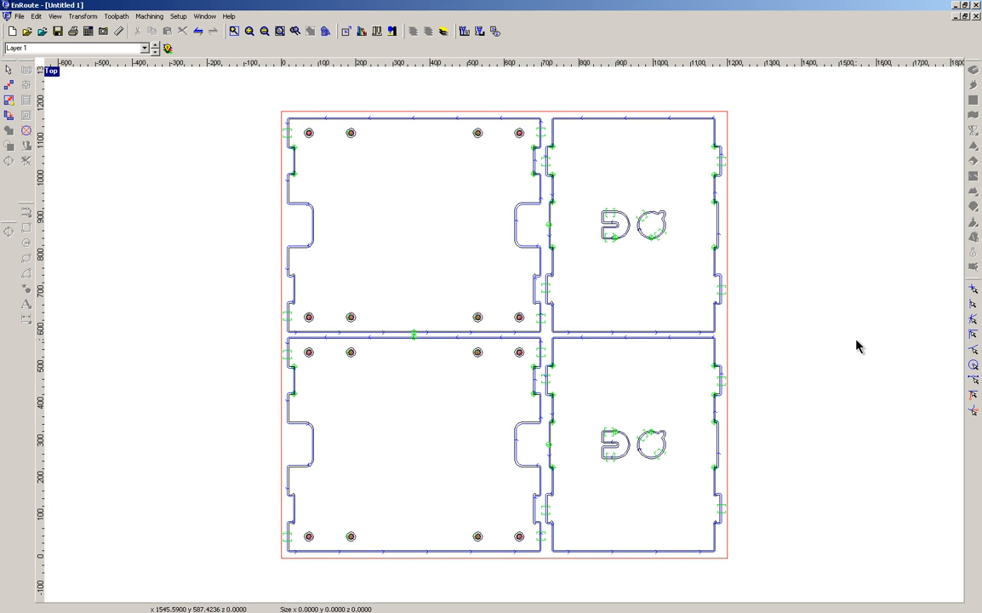
{"action": "mouse_move", "coordinate": [276, 105]}
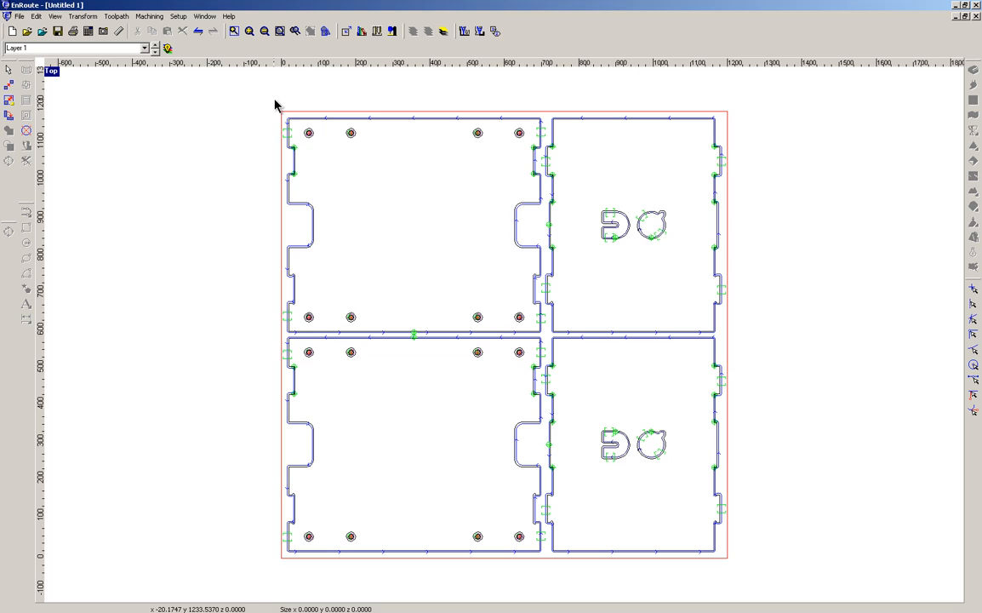
{"action": "mouse_move", "coordinate": [247, 104]}
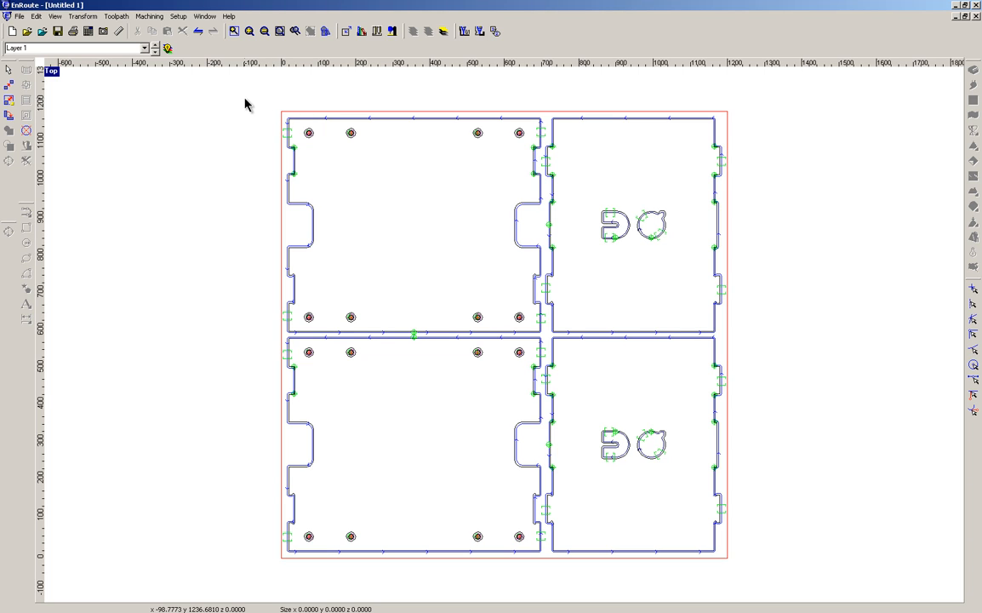
{"action": "mouse_move", "coordinate": [768, 554]}
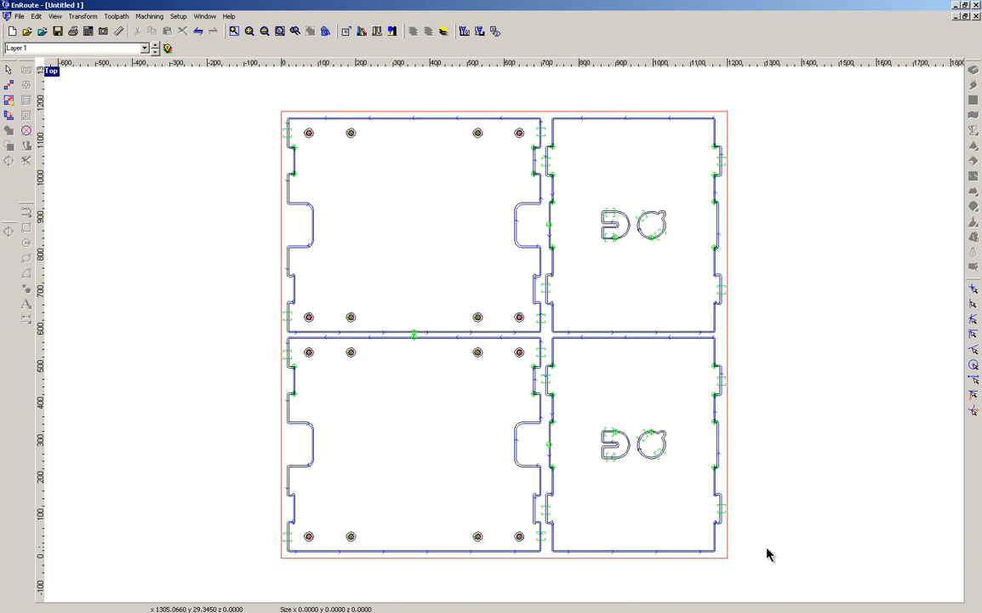
{"action": "mouse_move", "coordinate": [655, 35]}
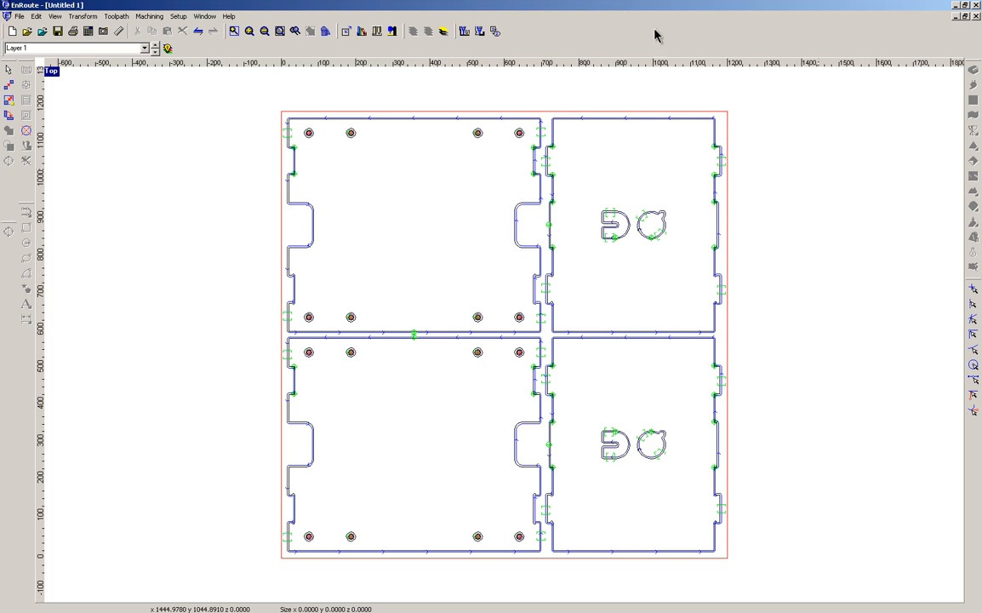
{"action": "mouse_move", "coordinate": [57, 32]}
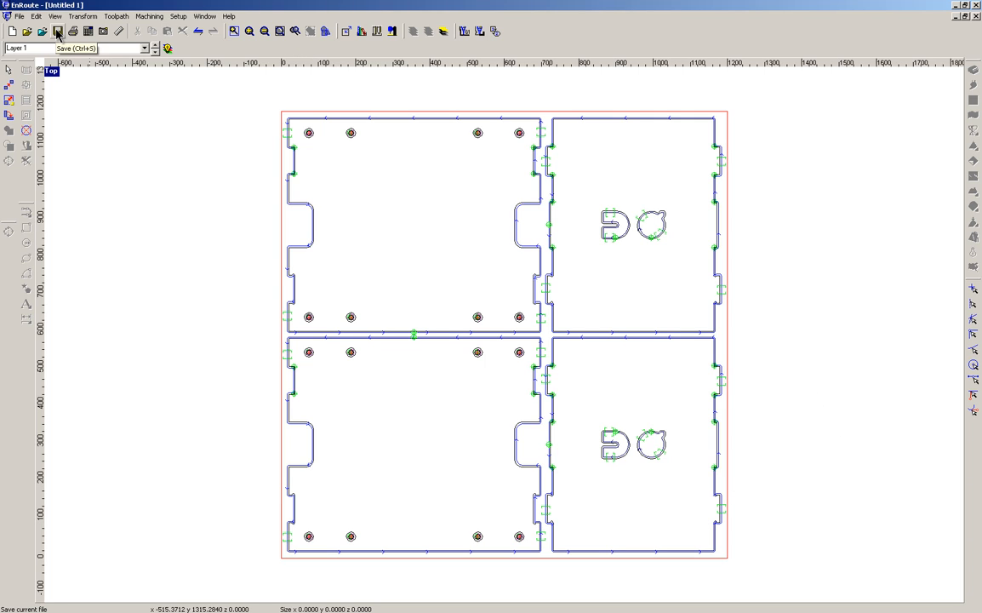
Save the layout over the existing Training_Box1.rou on the Desktop
{"action": "left_click", "coordinate": [57, 32]}
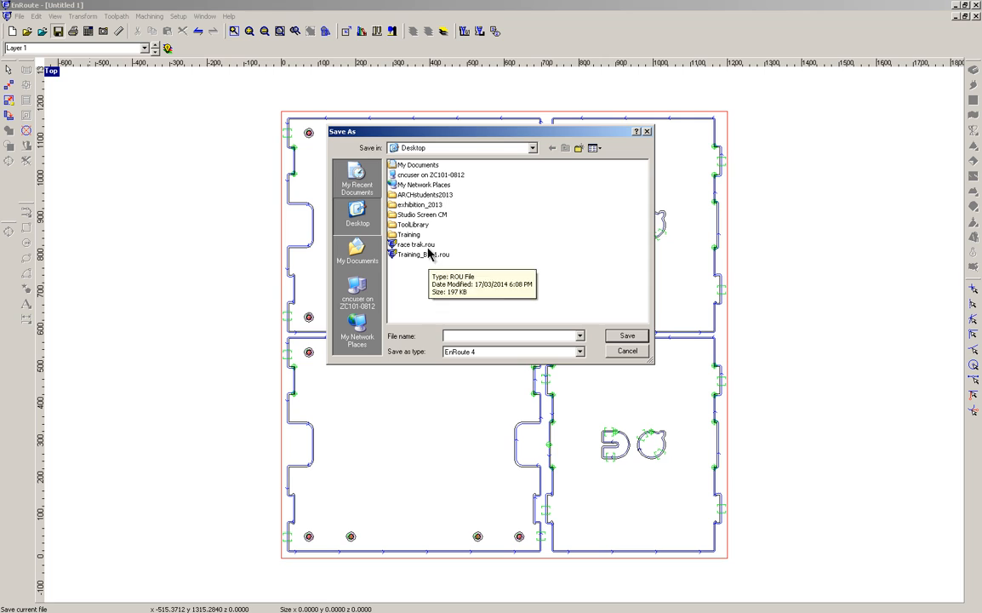
{"action": "left_click", "coordinate": [627, 335]}
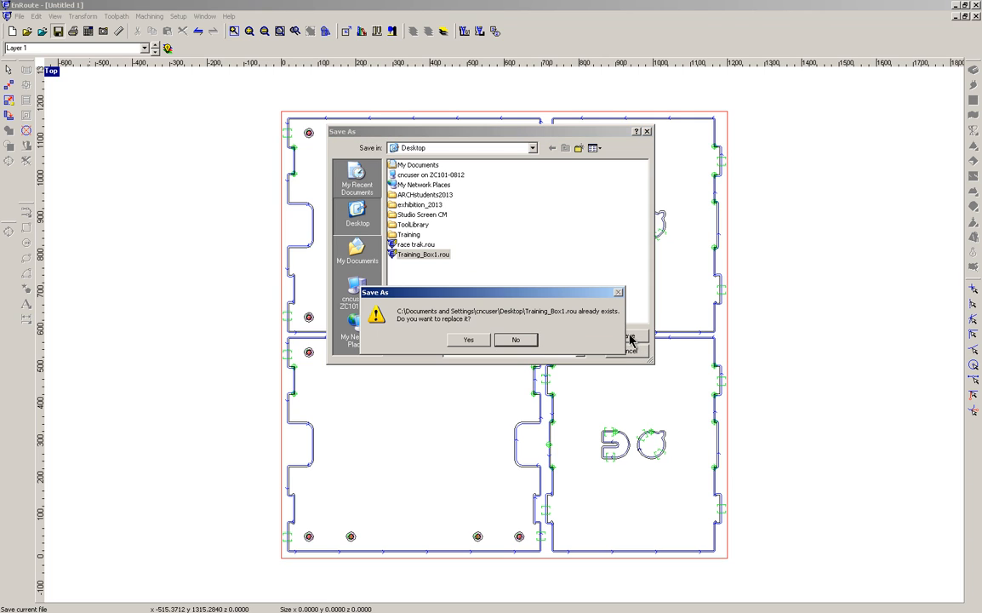
{"action": "left_click", "coordinate": [468, 339]}
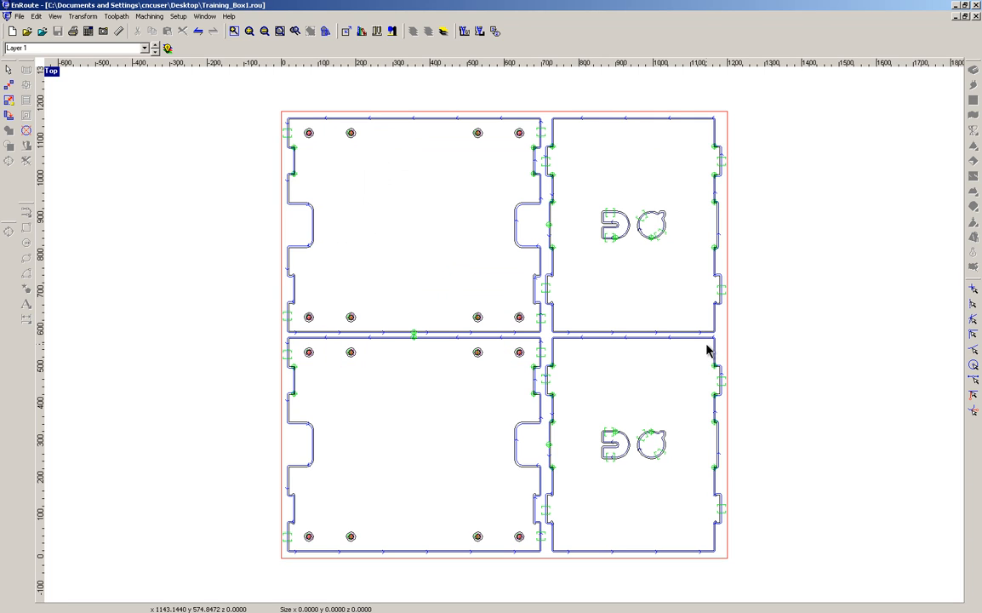
{"action": "mouse_move", "coordinate": [472, 49]}
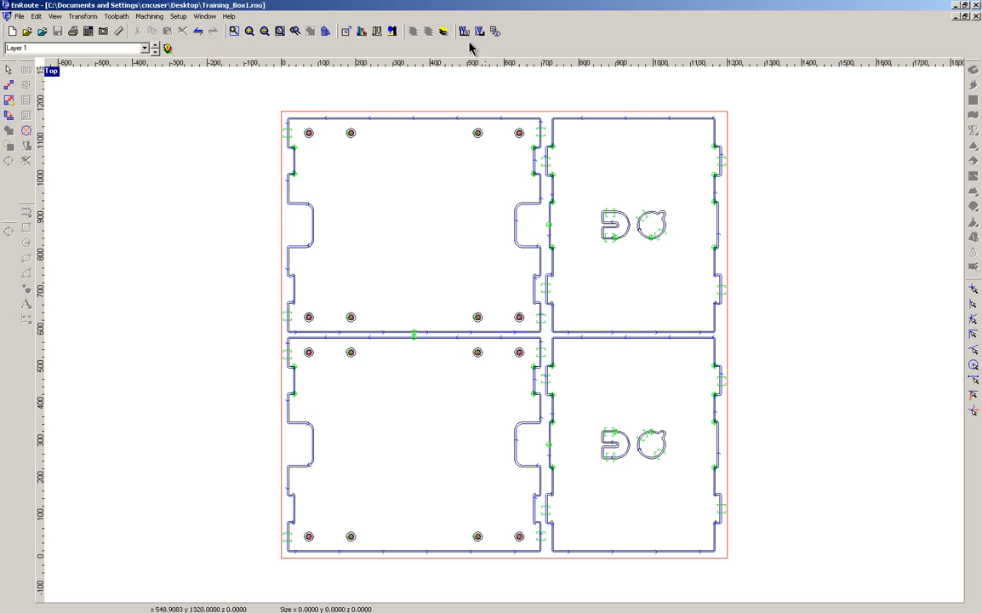
{"action": "mouse_move", "coordinate": [500, 102]}
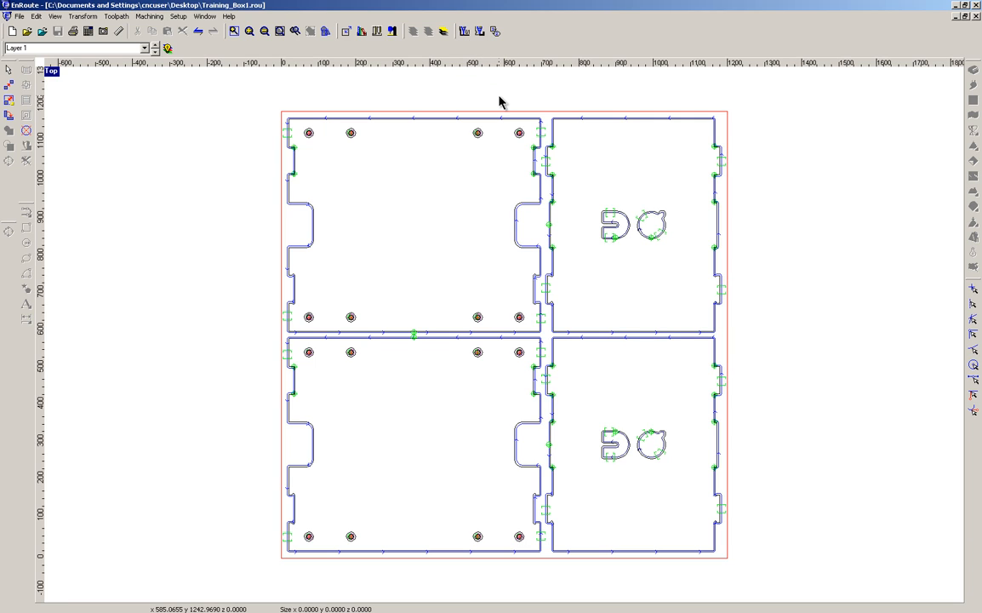
{"action": "mouse_move", "coordinate": [285, 102]}
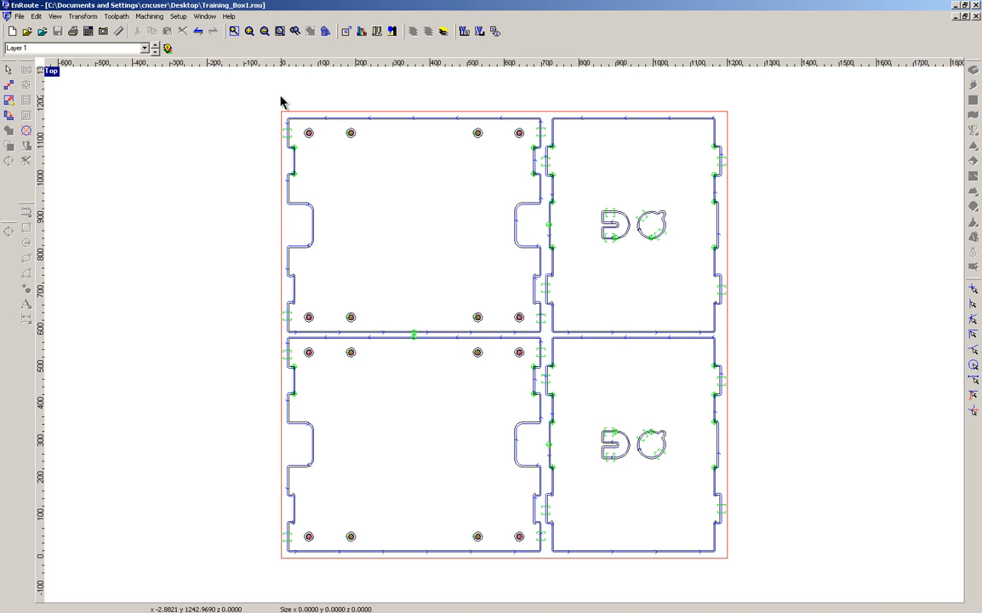
{"action": "mouse_move", "coordinate": [261, 555]}
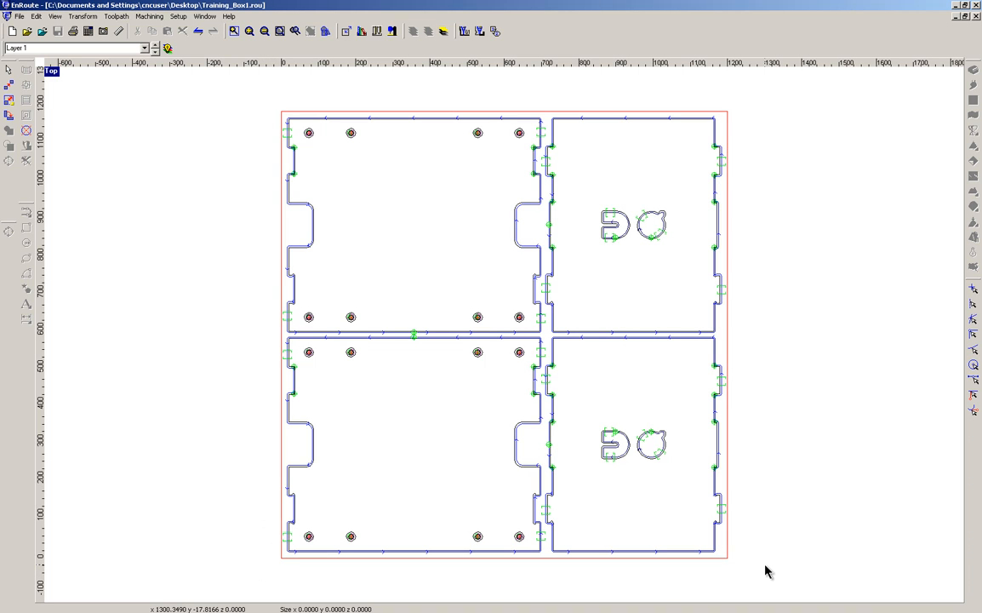
{"action": "mouse_move", "coordinate": [785, 354]}
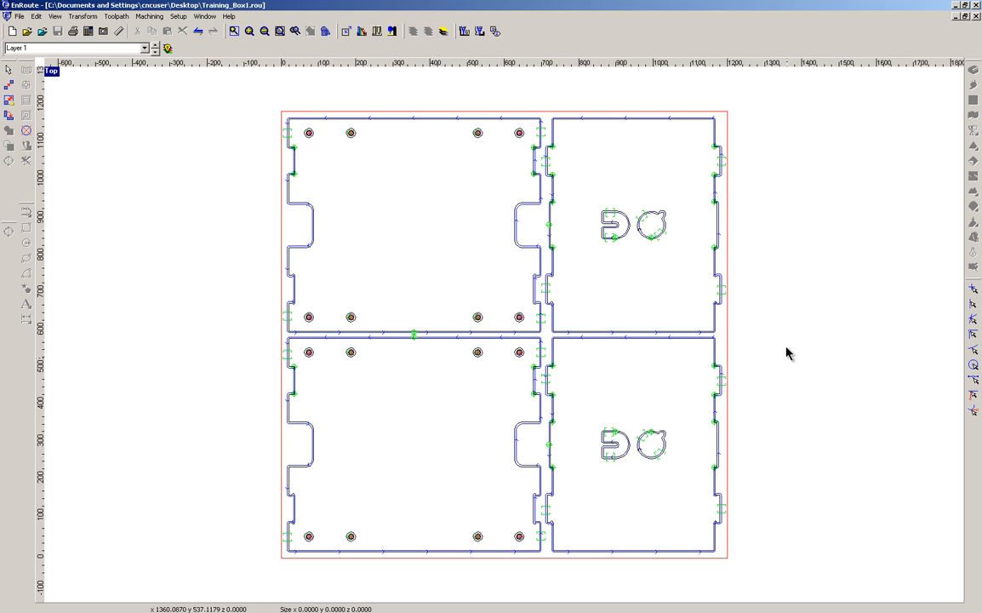
{"action": "mouse_move", "coordinate": [769, 311]}
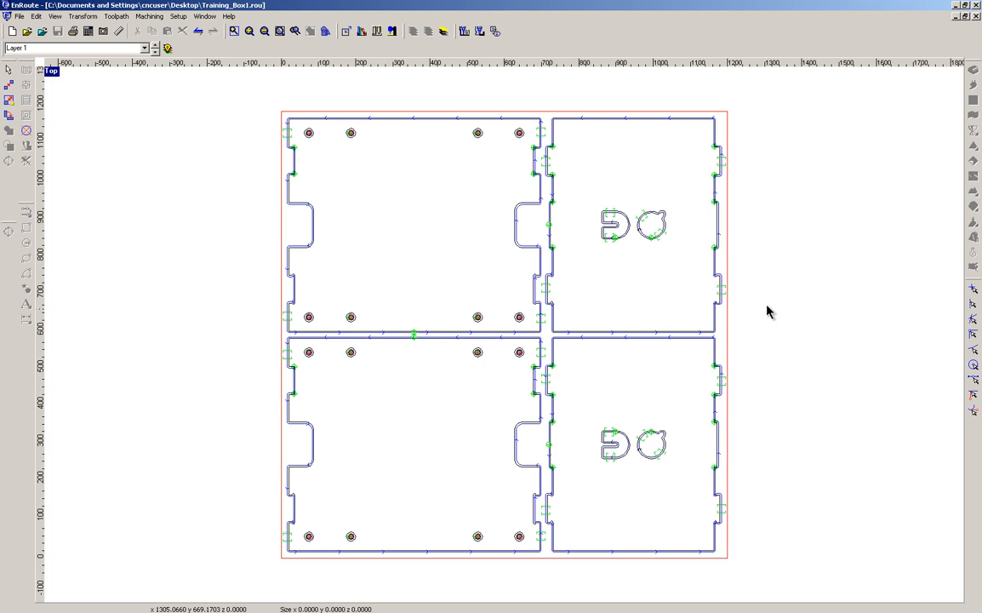
{"action": "mouse_move", "coordinate": [808, 223]}
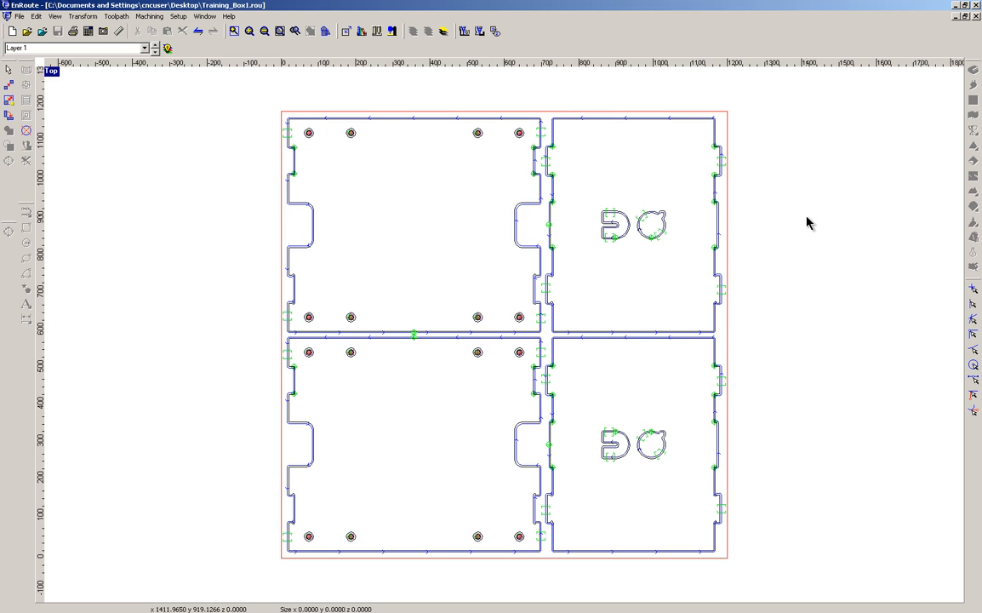
{"action": "mouse_move", "coordinate": [258, 97]}
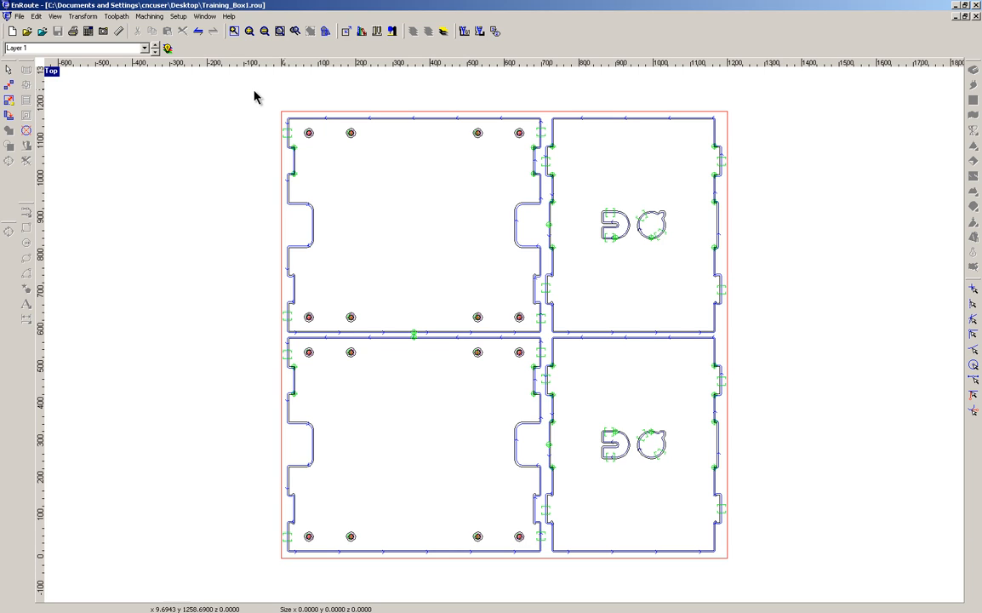
{"action": "mouse_move", "coordinate": [259, 104]}
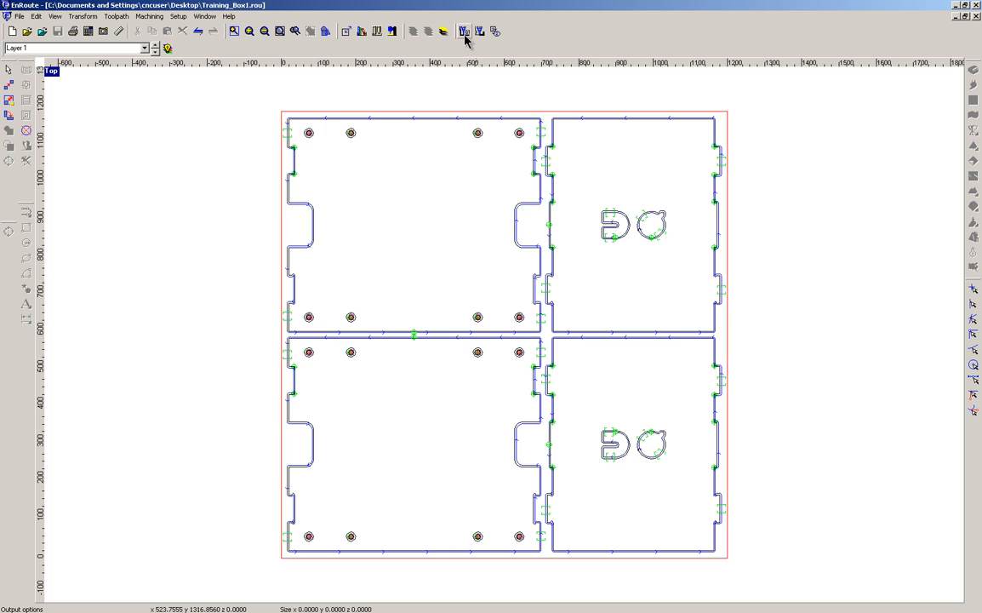
{"action": "mouse_move", "coordinate": [464, 31]}
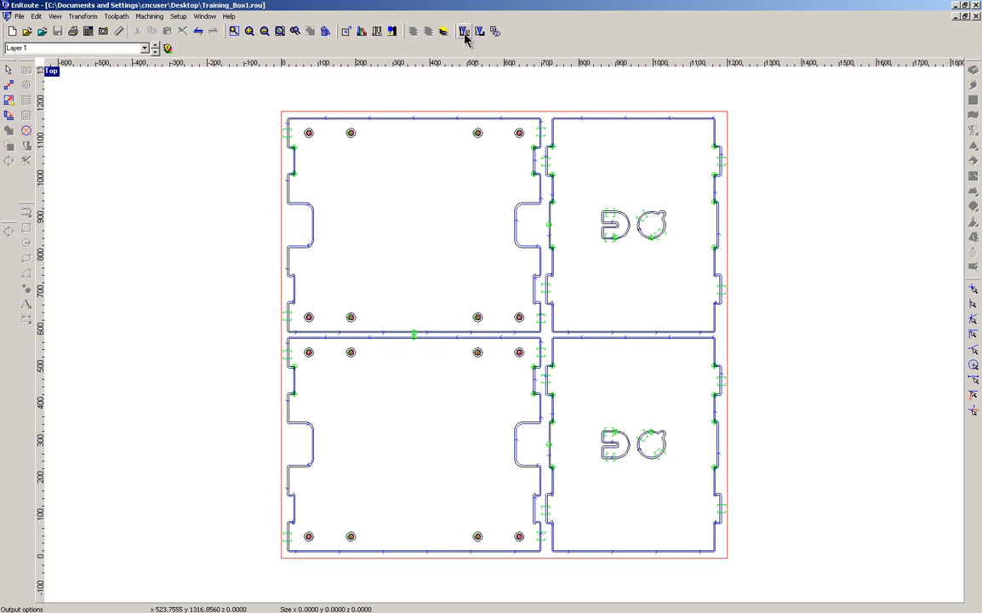
Open the Output dialog, move it left, and review the priority order entries
{"action": "left_click", "coordinate": [464, 32]}
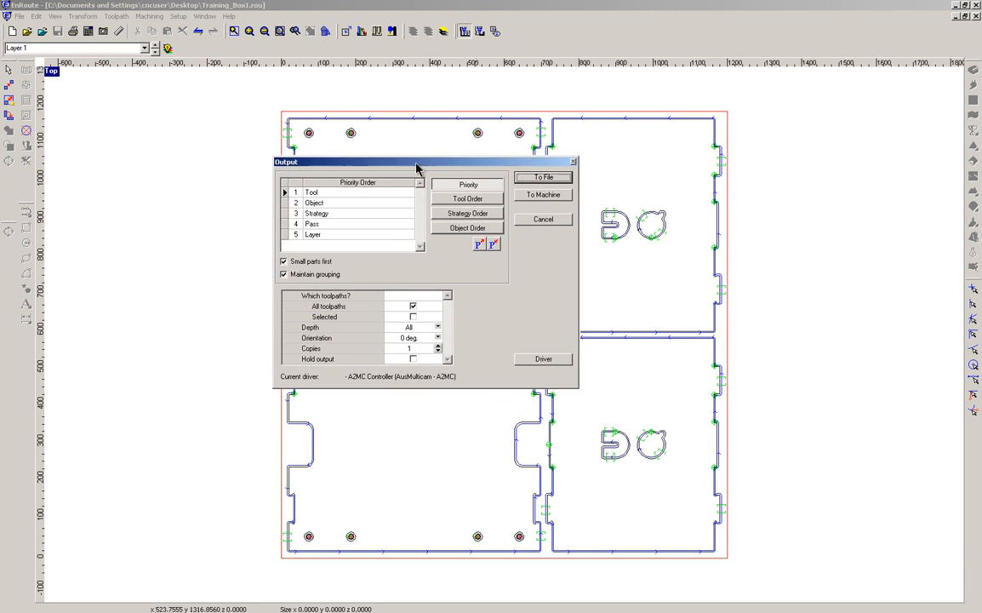
{"action": "left_click_drag", "start_coordinate": [417, 168], "coordinate": [334, 157]}
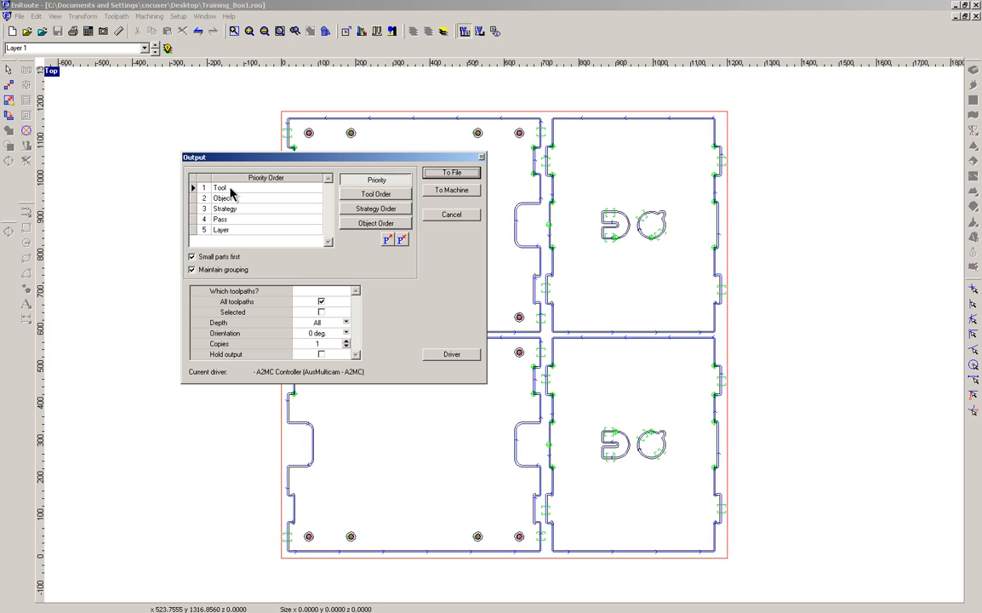
{"action": "left_click", "coordinate": [225, 208]}
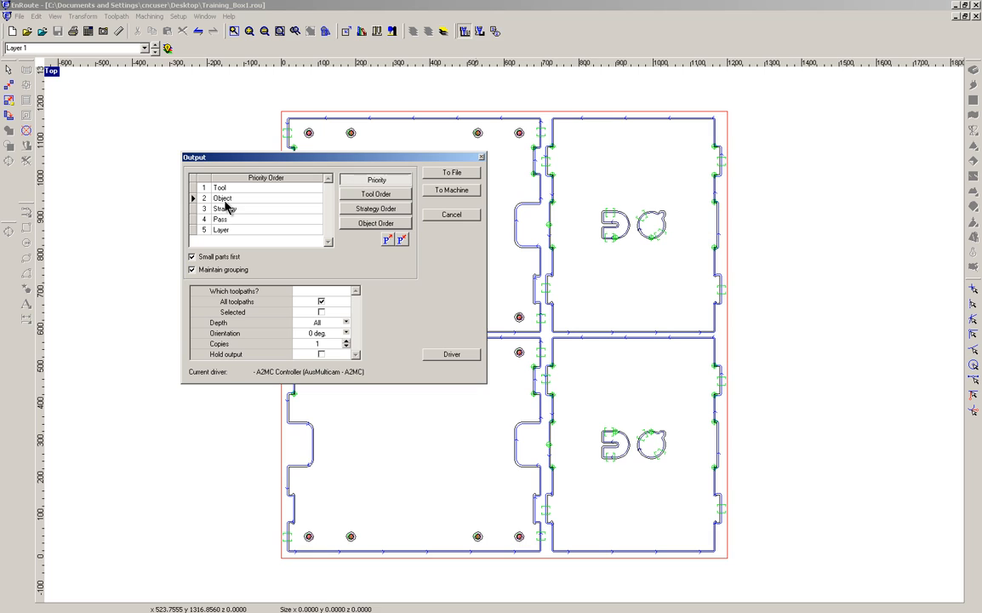
{"action": "left_click", "coordinate": [224, 208]}
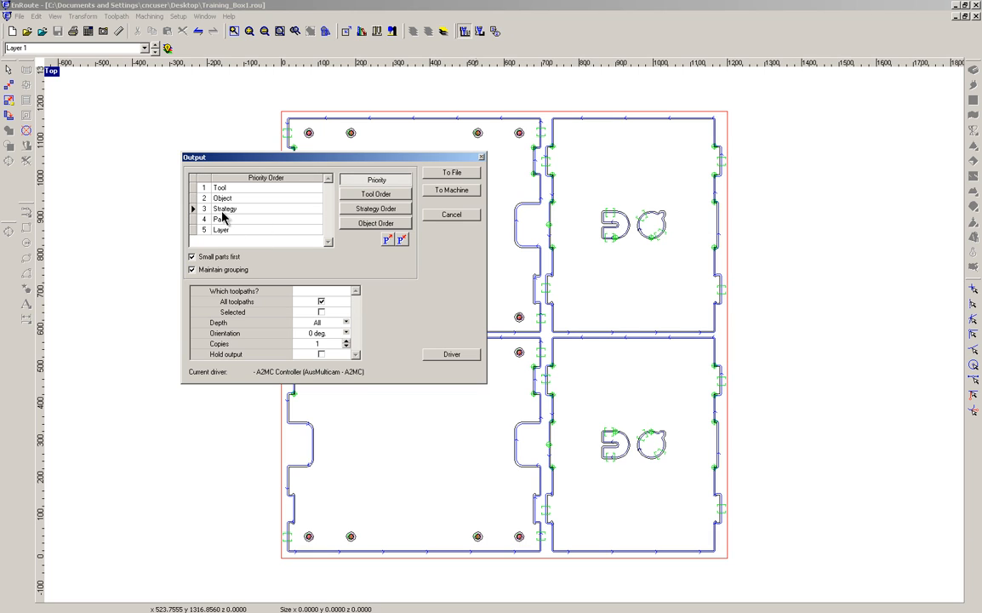
{"action": "mouse_move", "coordinate": [227, 207]}
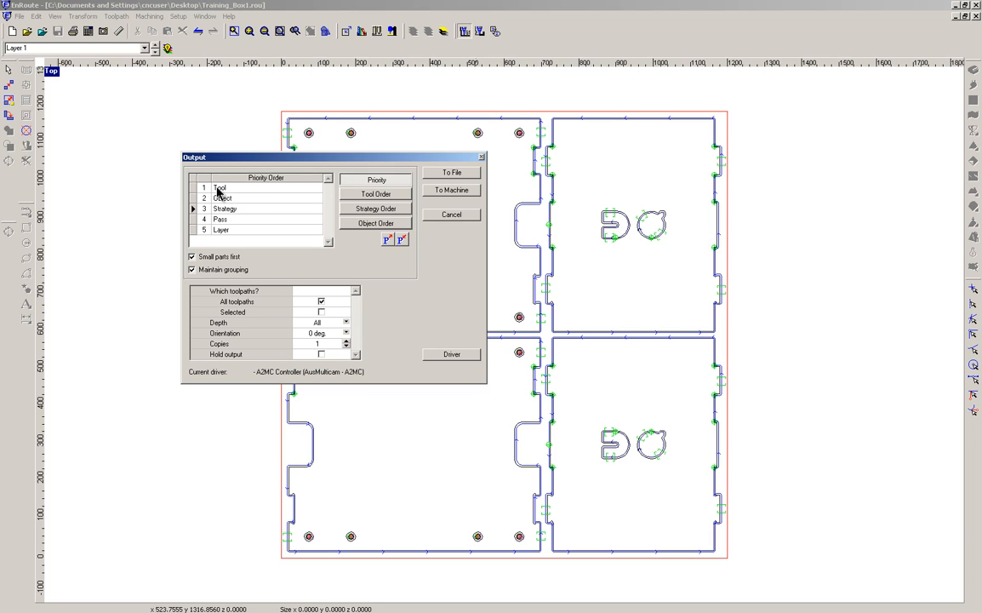
{"action": "mouse_move", "coordinate": [237, 190]}
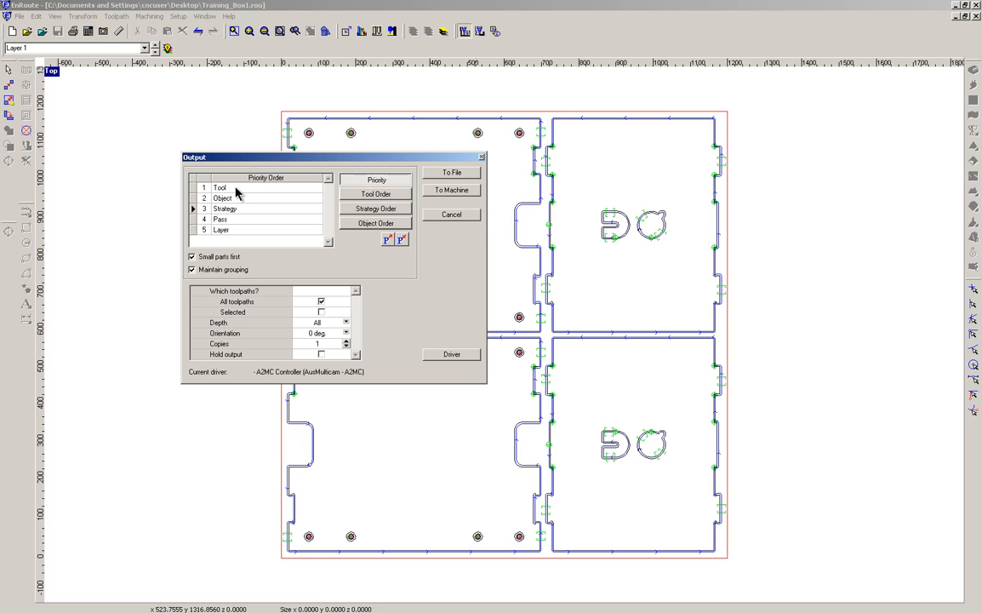
{"action": "mouse_move", "coordinate": [225, 223]}
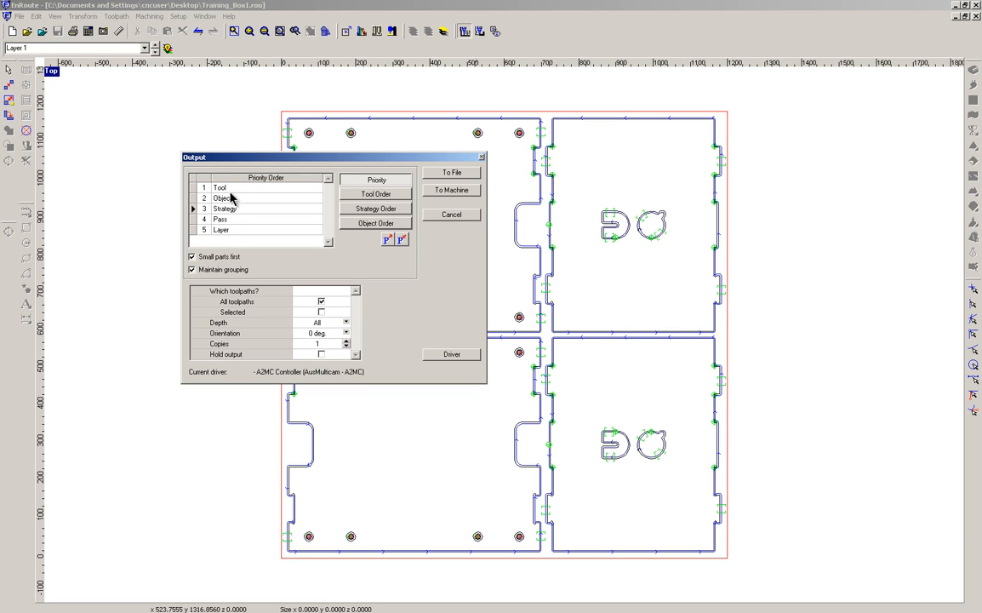
{"action": "mouse_move", "coordinate": [241, 213]}
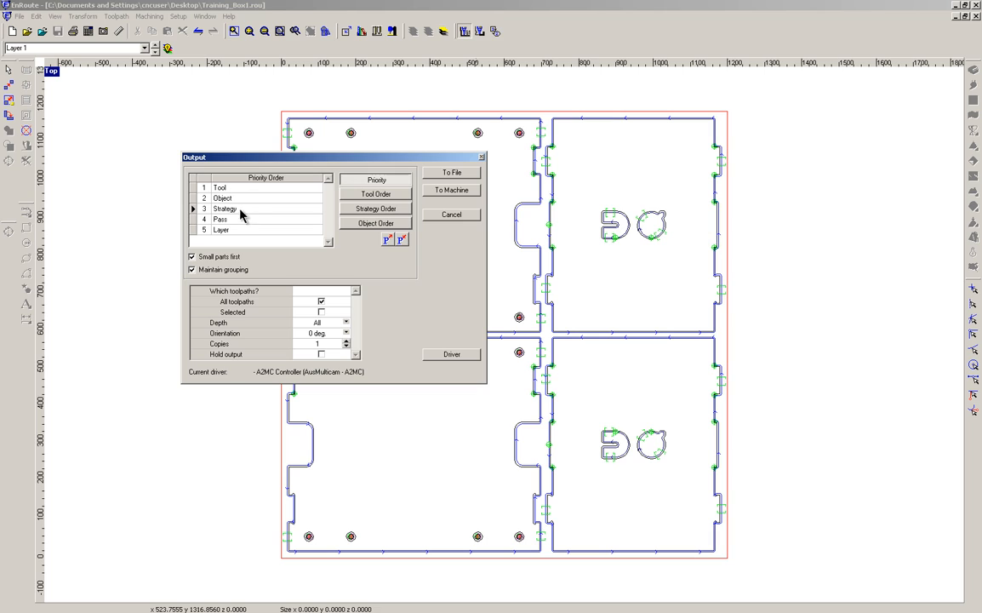
{"action": "mouse_move", "coordinate": [215, 215]}
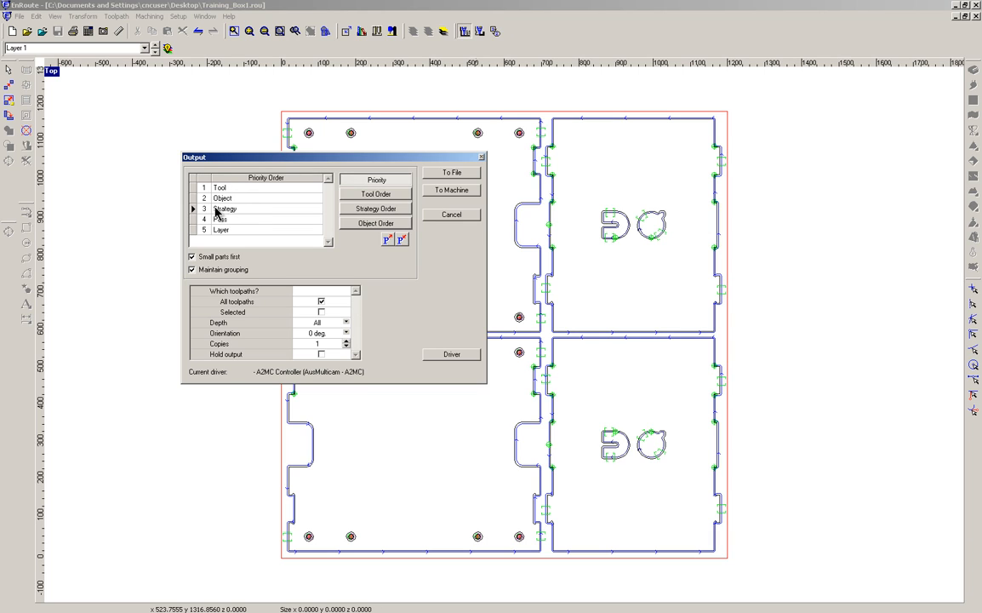
{"action": "left_click", "coordinate": [219, 187]}
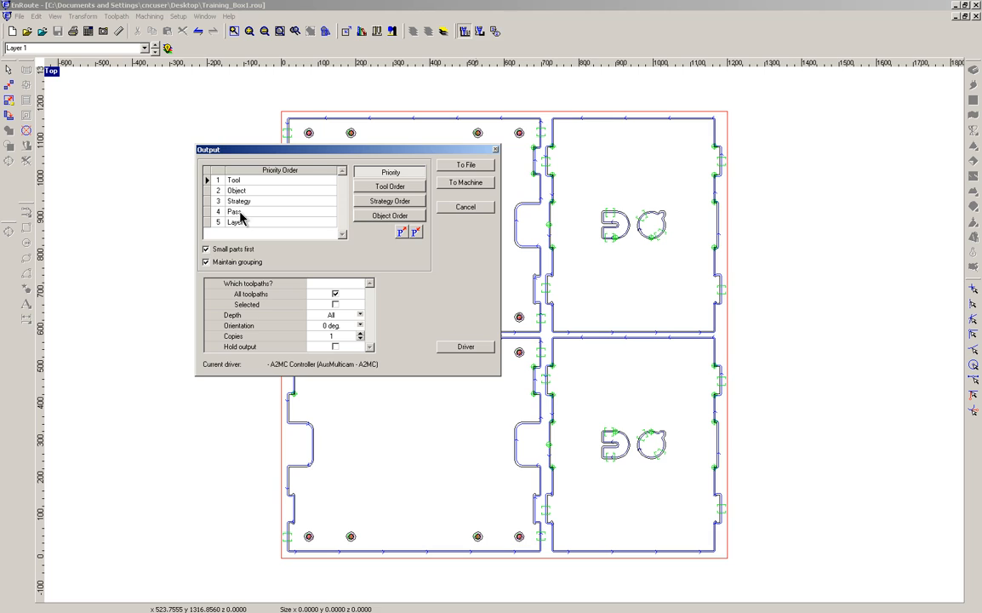
{"action": "mouse_move", "coordinate": [250, 235]}
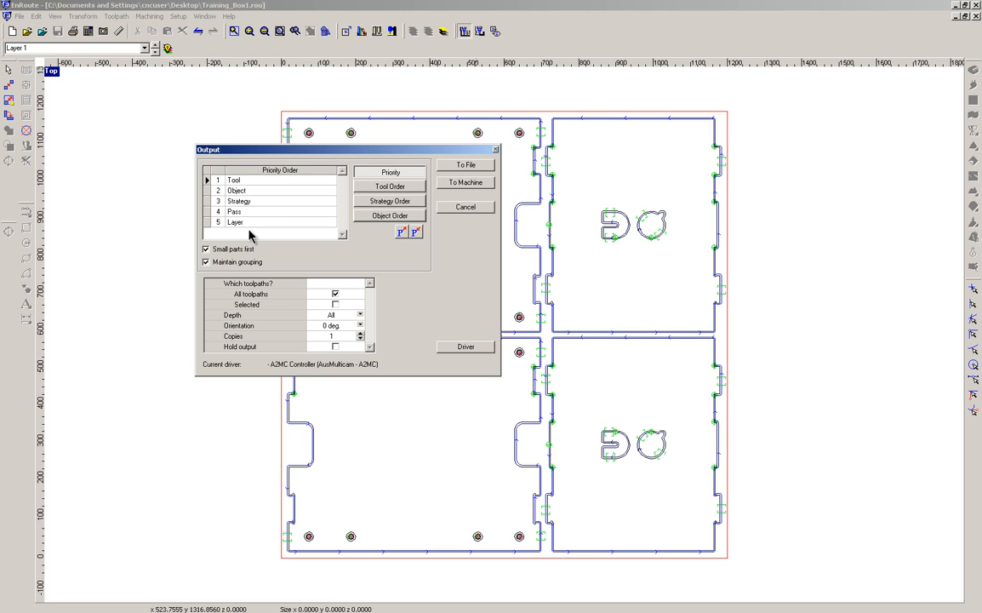
{"action": "left_click", "coordinate": [390, 186]}
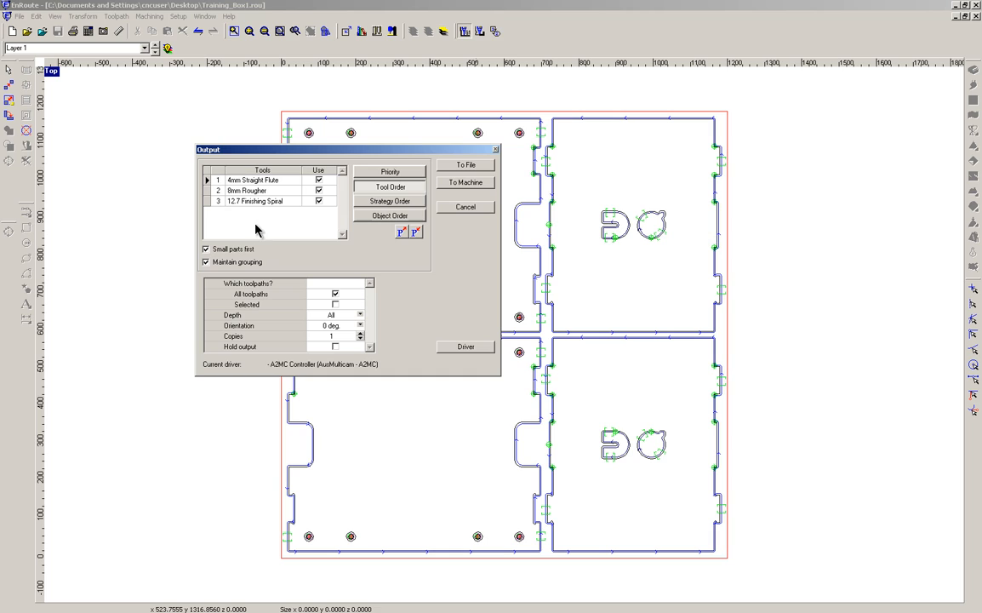
{"action": "mouse_move", "coordinate": [256, 179]}
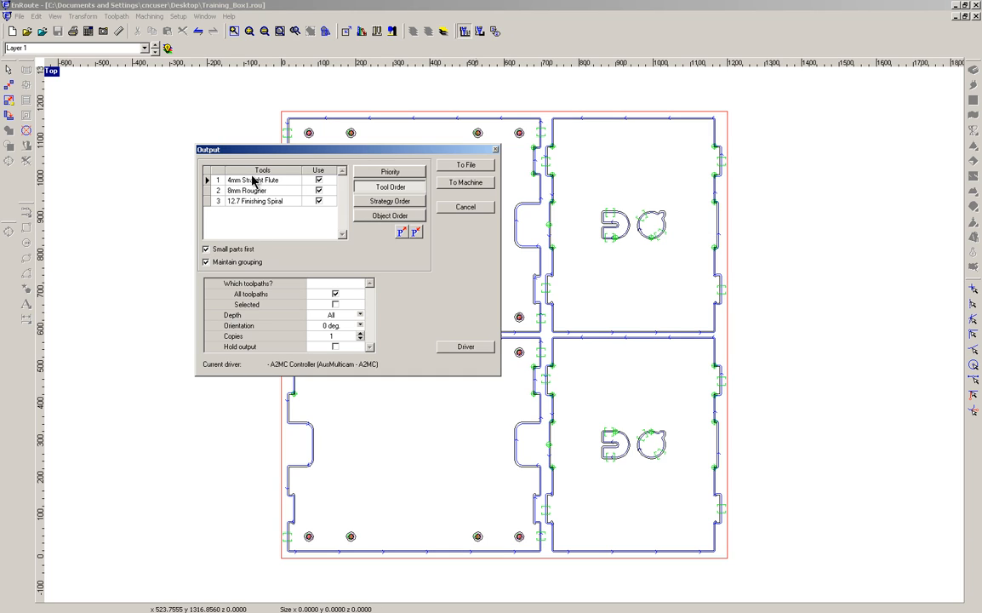
{"action": "mouse_move", "coordinate": [249, 196]}
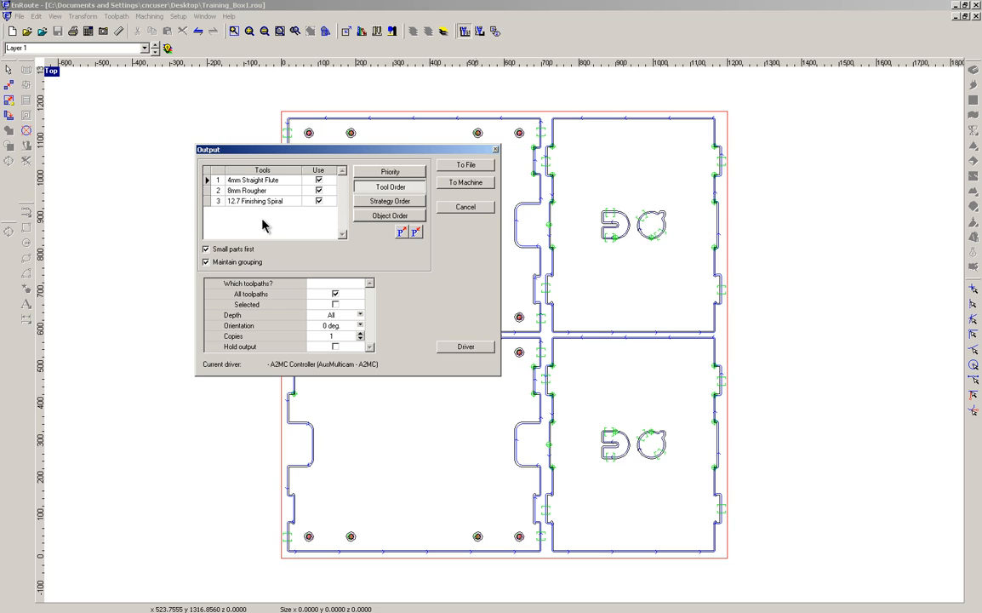
{"action": "mouse_move", "coordinate": [245, 217]}
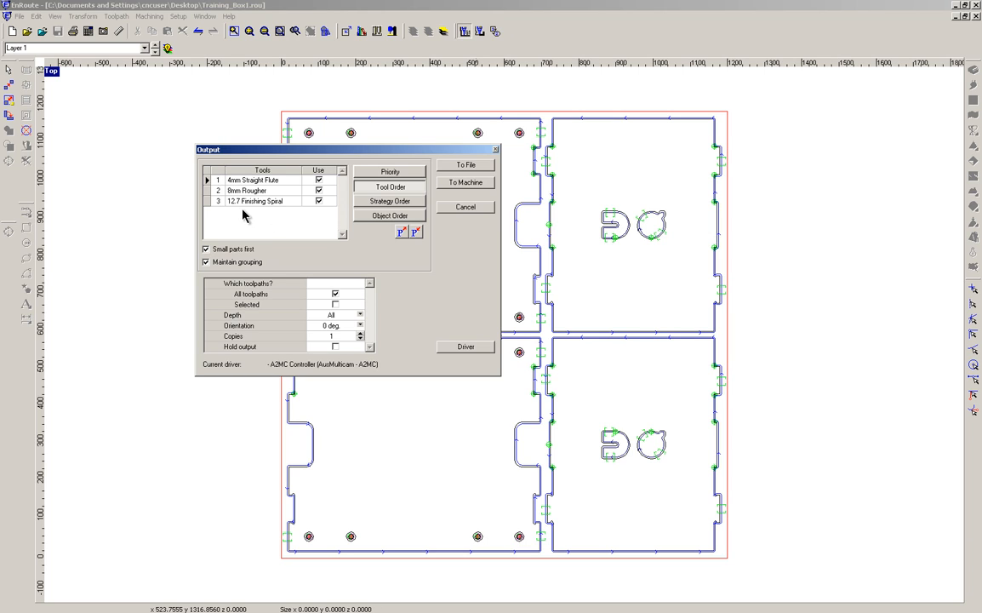
{"action": "left_click", "coordinate": [390, 201]}
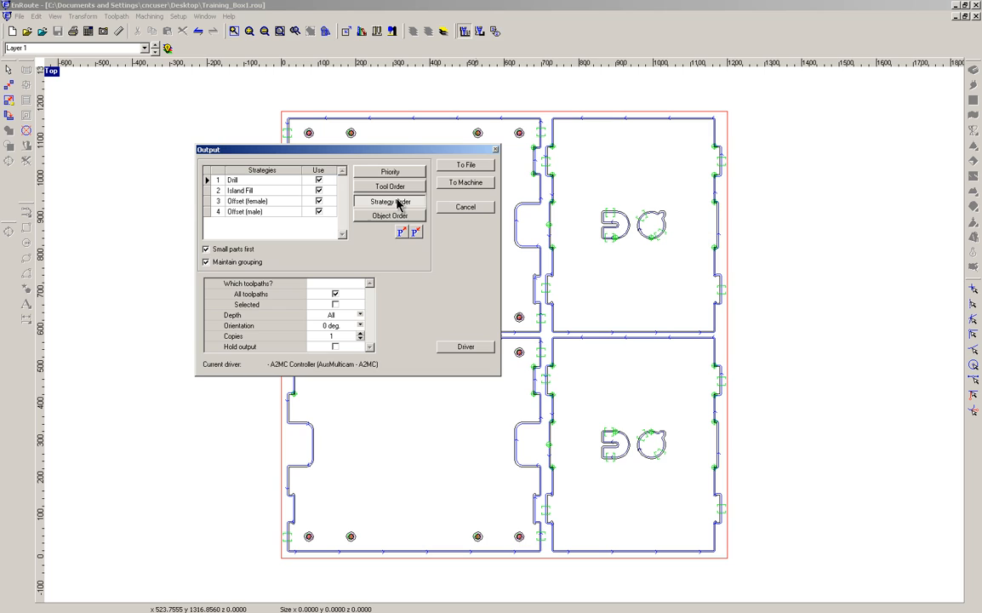
{"action": "mouse_move", "coordinate": [238, 179]}
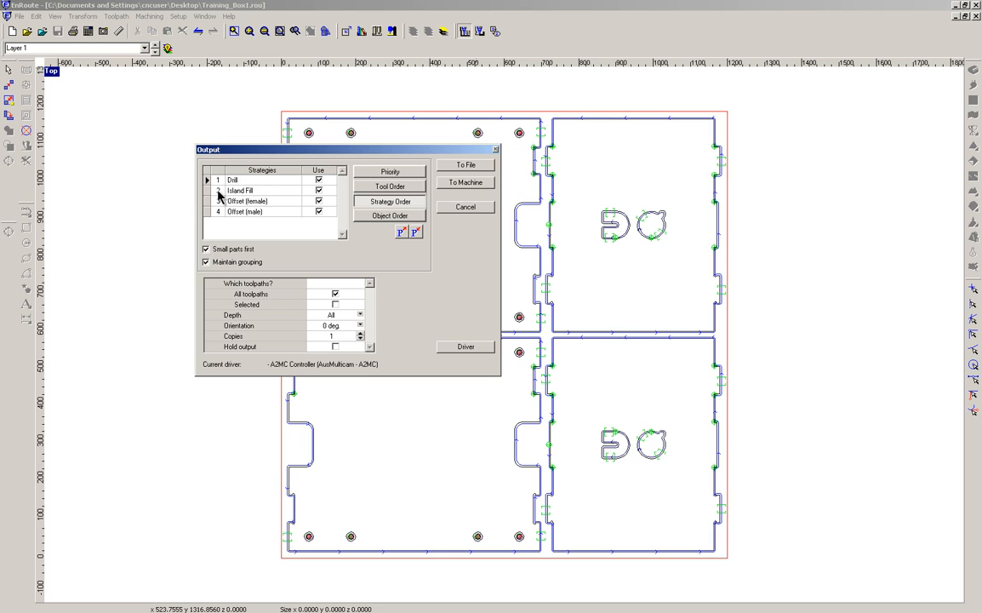
{"action": "mouse_move", "coordinate": [268, 204]}
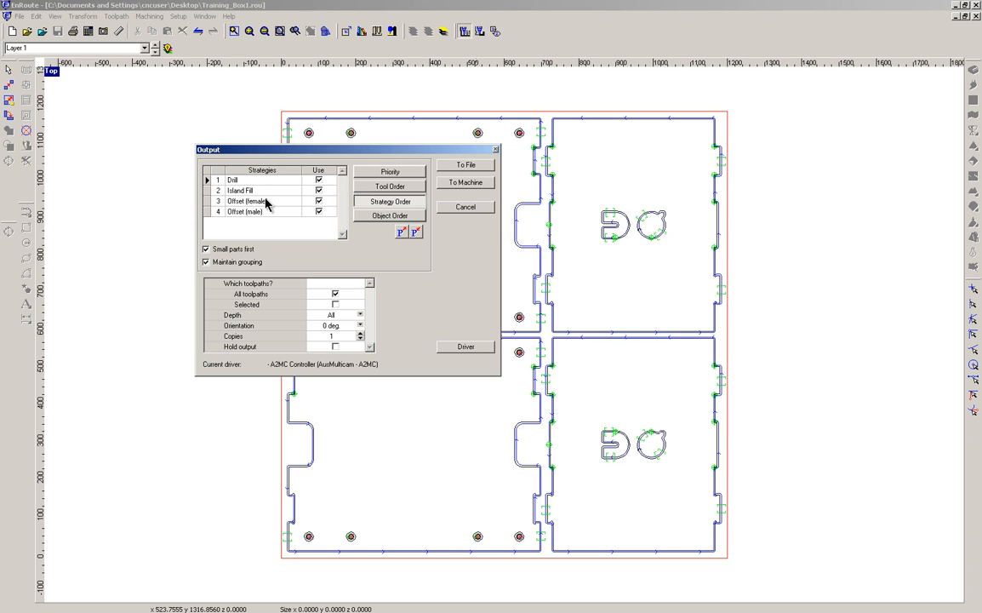
{"action": "mouse_move", "coordinate": [243, 211]}
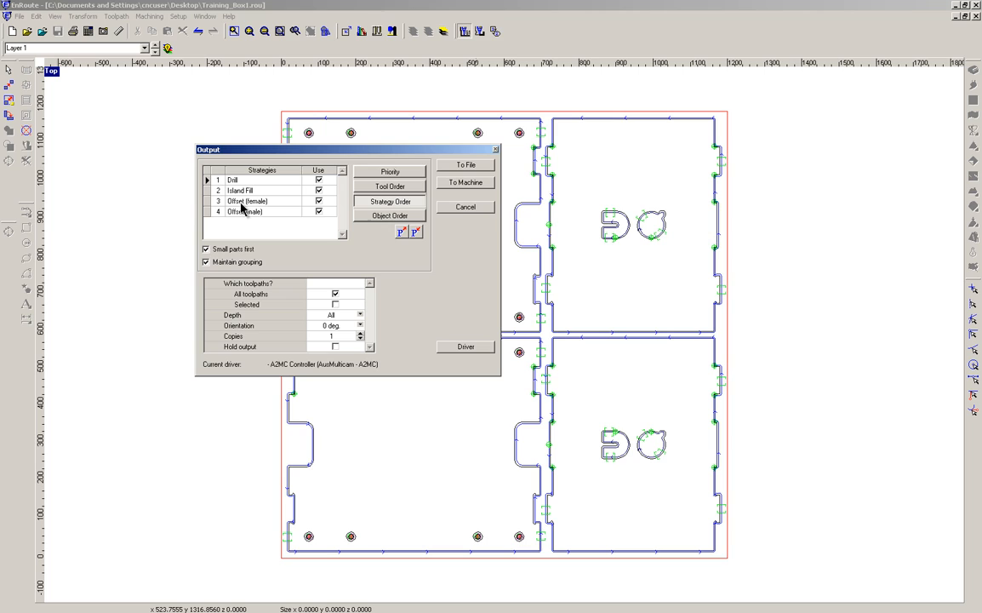
{"action": "mouse_move", "coordinate": [258, 215]}
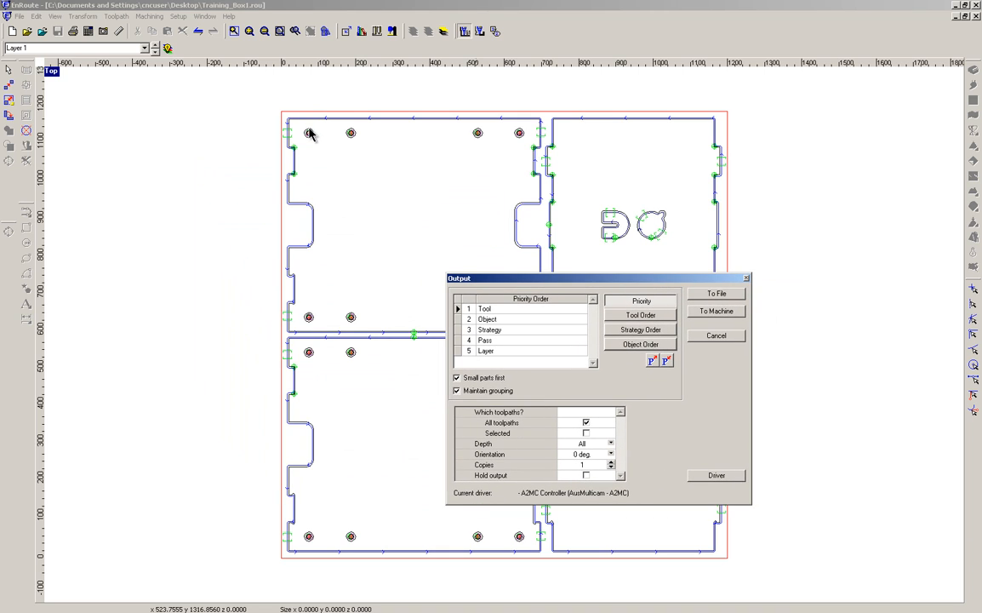
{"action": "mouse_move", "coordinate": [502, 207]}
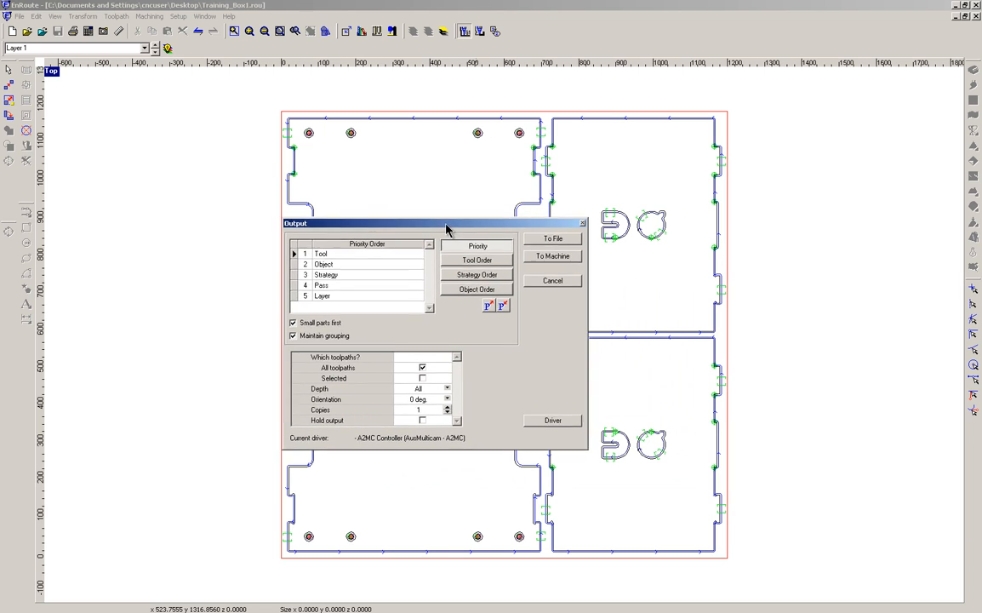
{"action": "left_click_drag", "start_coordinate": [435, 223], "coordinate": [417, 232]}
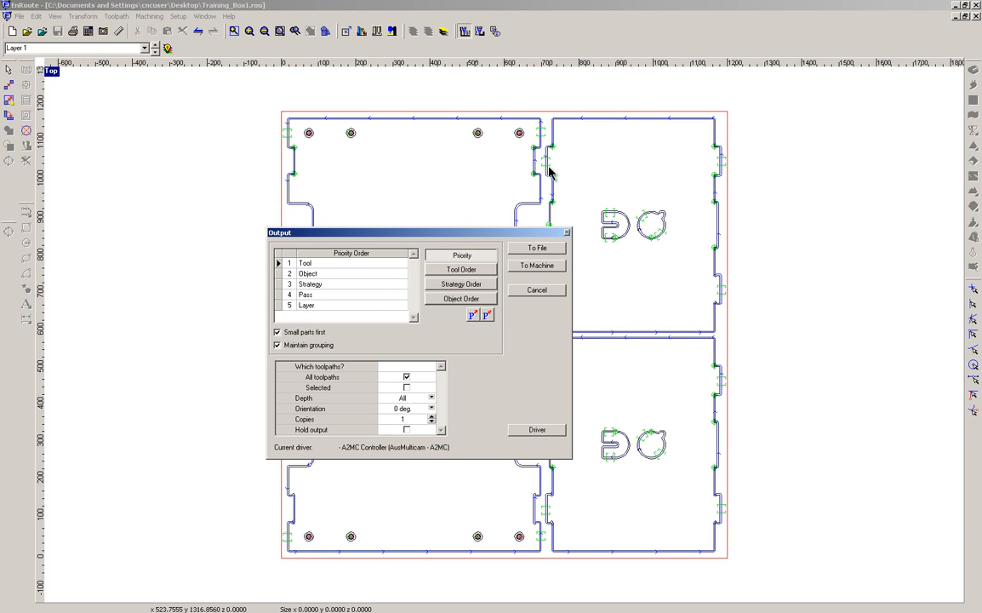
{"action": "mouse_move", "coordinate": [622, 210]}
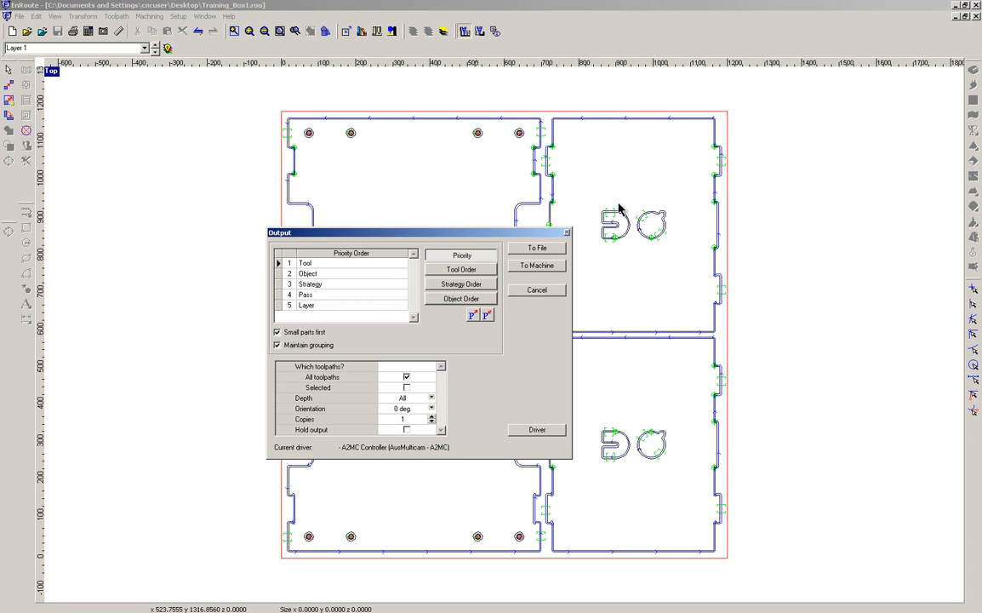
{"action": "mouse_move", "coordinate": [559, 141]}
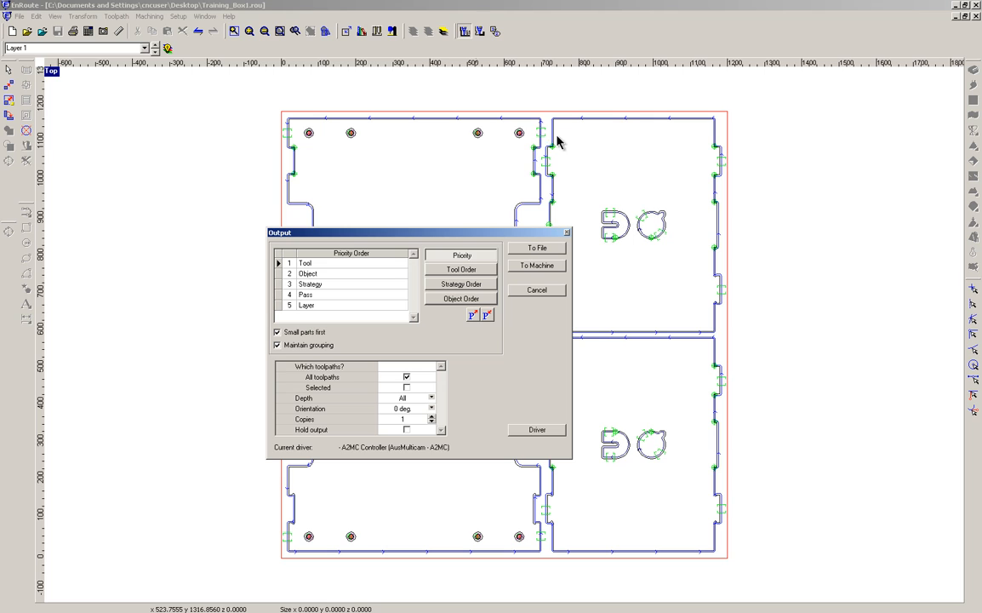
{"action": "left_click_drag", "start_coordinate": [417, 232], "coordinate": [442, 172]}
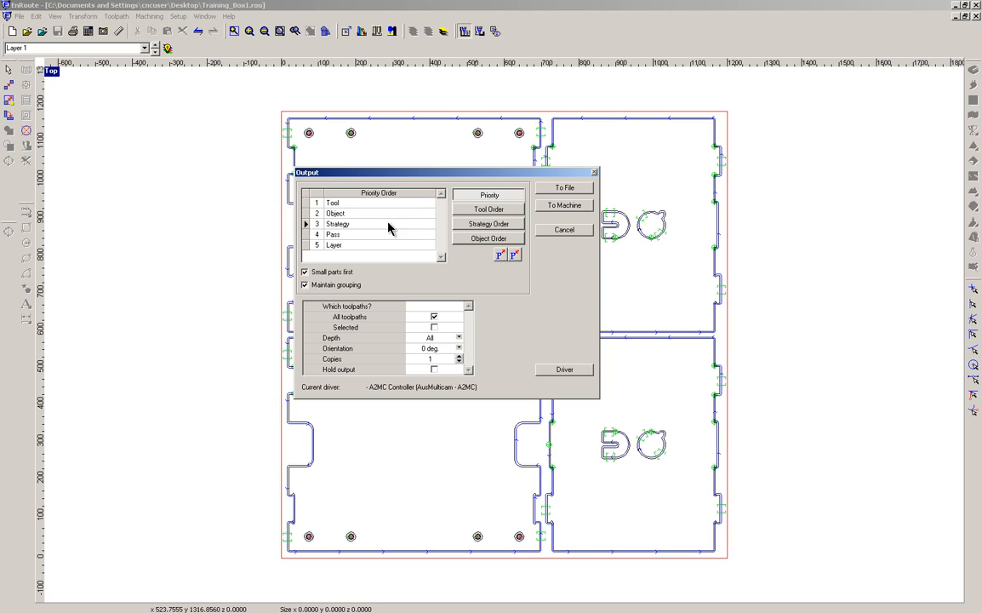
Move Island Fill ahead of Drill in the strategy order, then return to Priority
{"action": "left_click", "coordinate": [488, 223]}
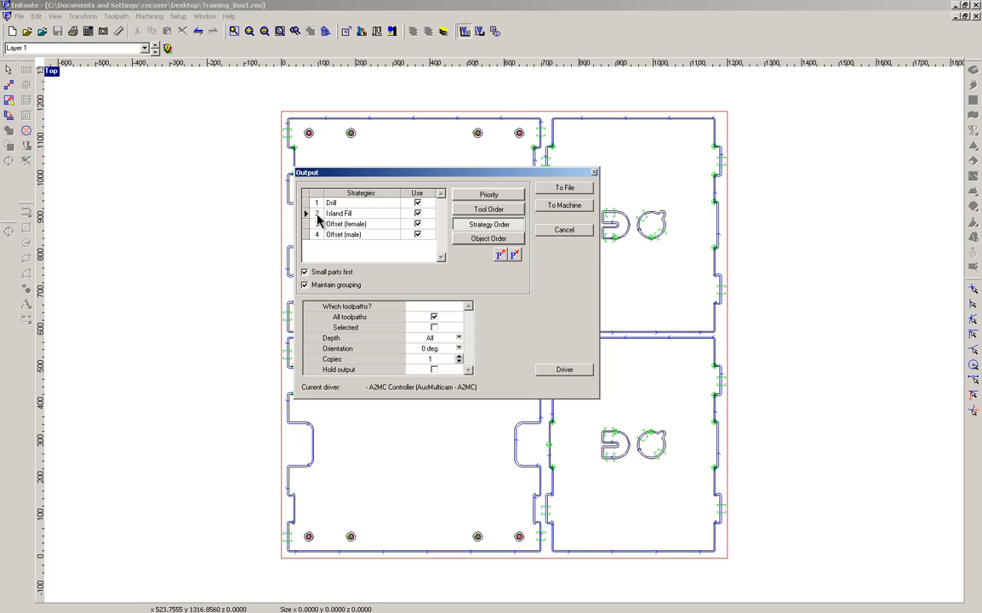
{"action": "left_click", "coordinate": [349, 213]}
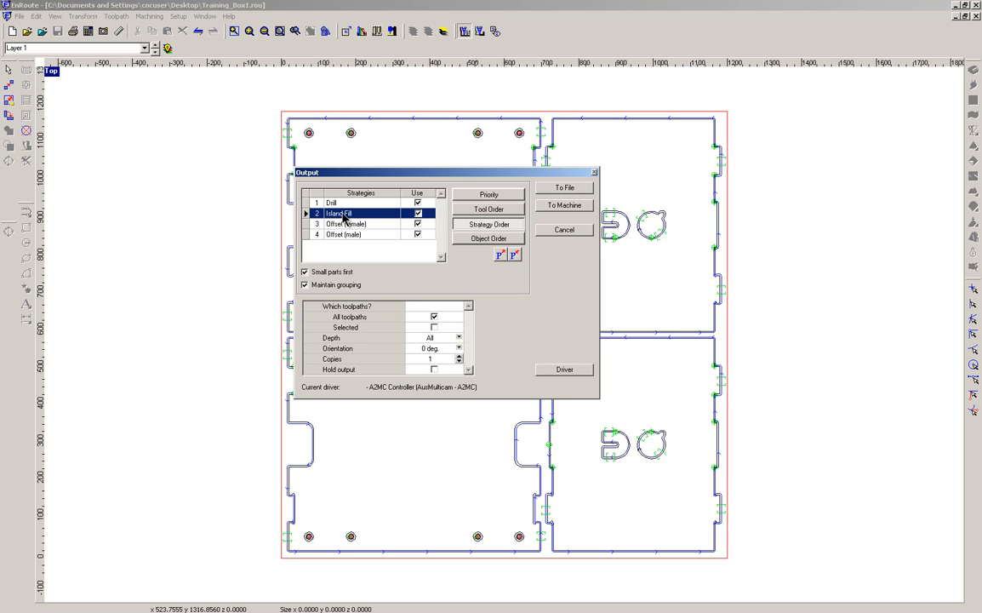
{"action": "mouse_move", "coordinate": [308, 217]}
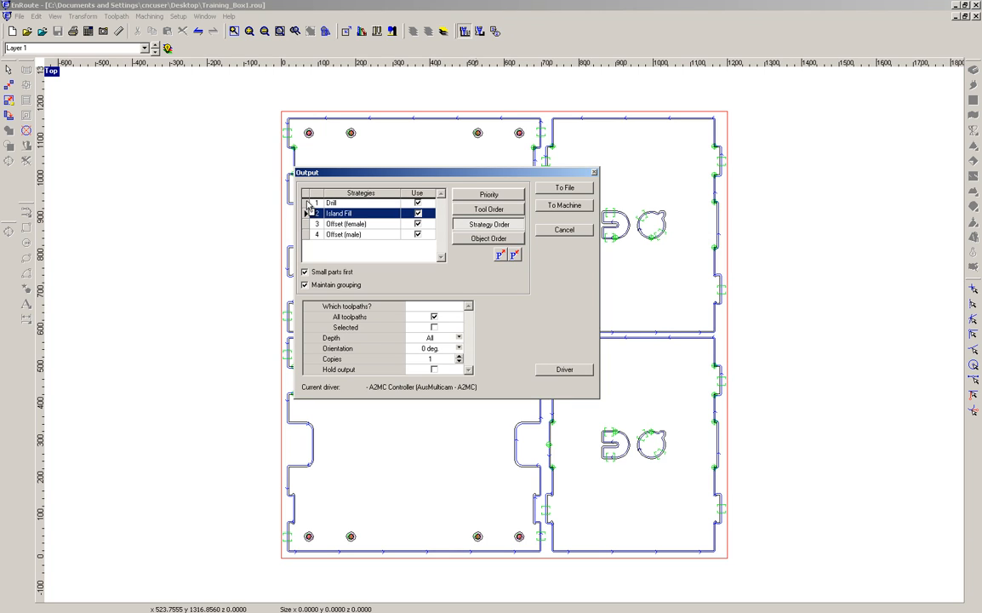
{"action": "left_click", "coordinate": [500, 254]}
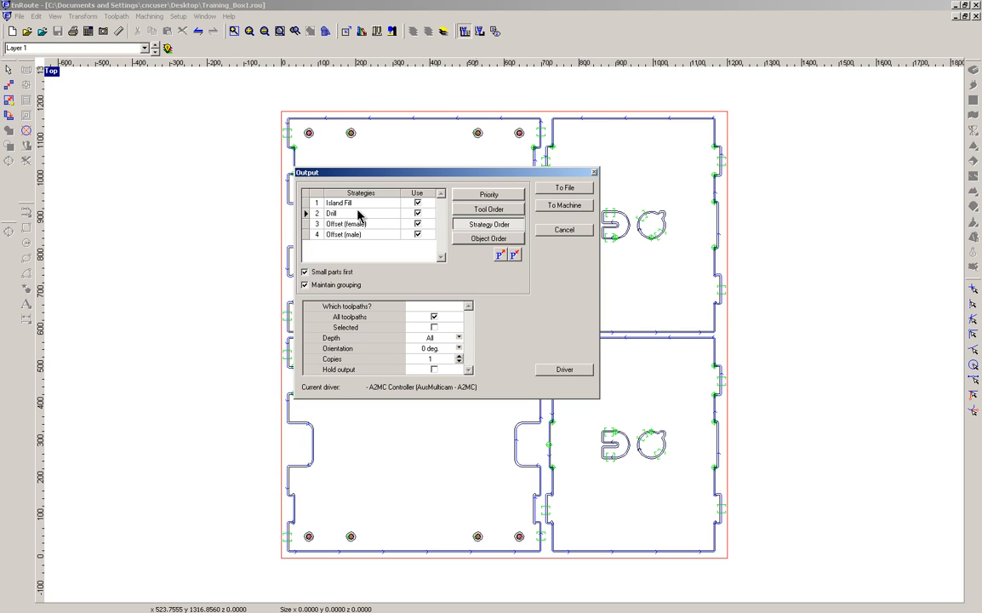
{"action": "left_click", "coordinate": [488, 194]}
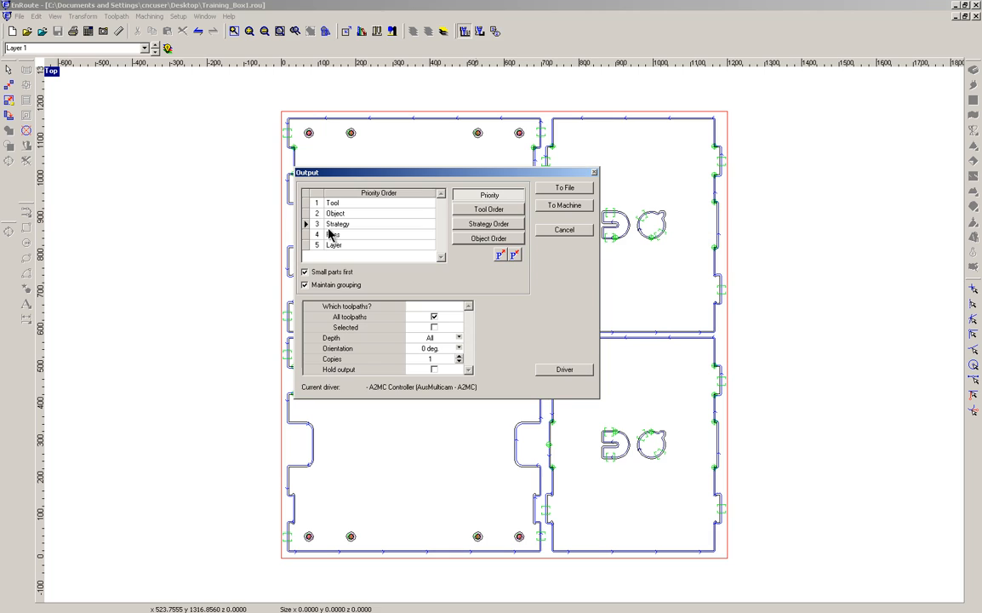
Move Strategy to the top of the priority order and display the tool order
{"action": "left_click", "coordinate": [337, 223]}
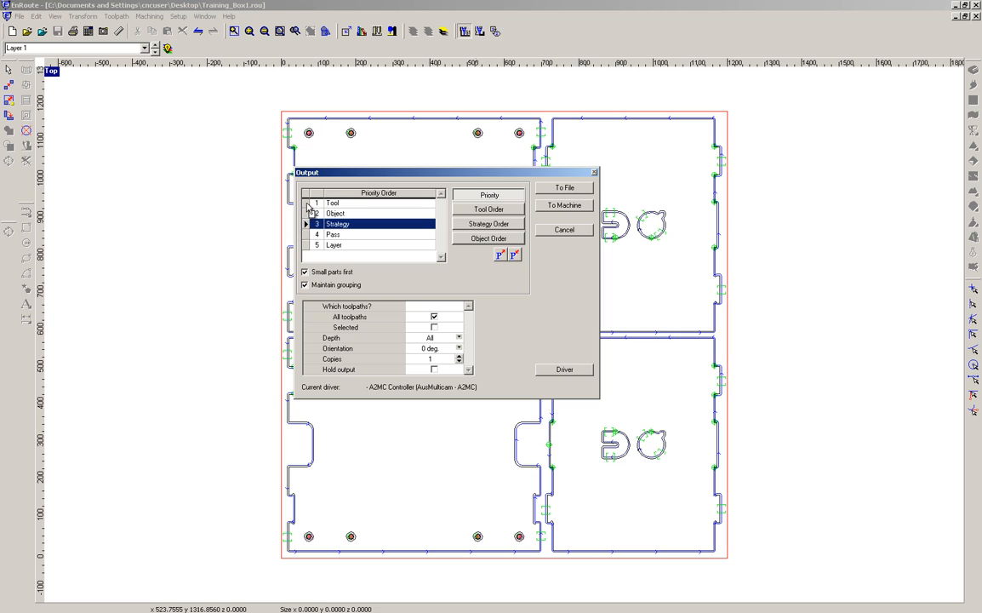
{"action": "left_click", "coordinate": [489, 223]}
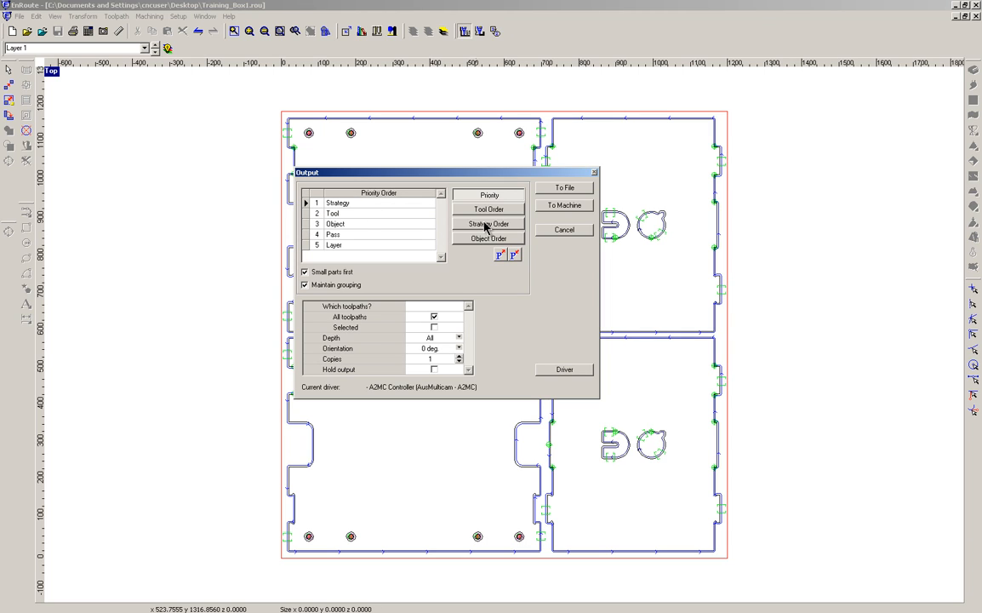
{"action": "left_click", "coordinate": [488, 224]}
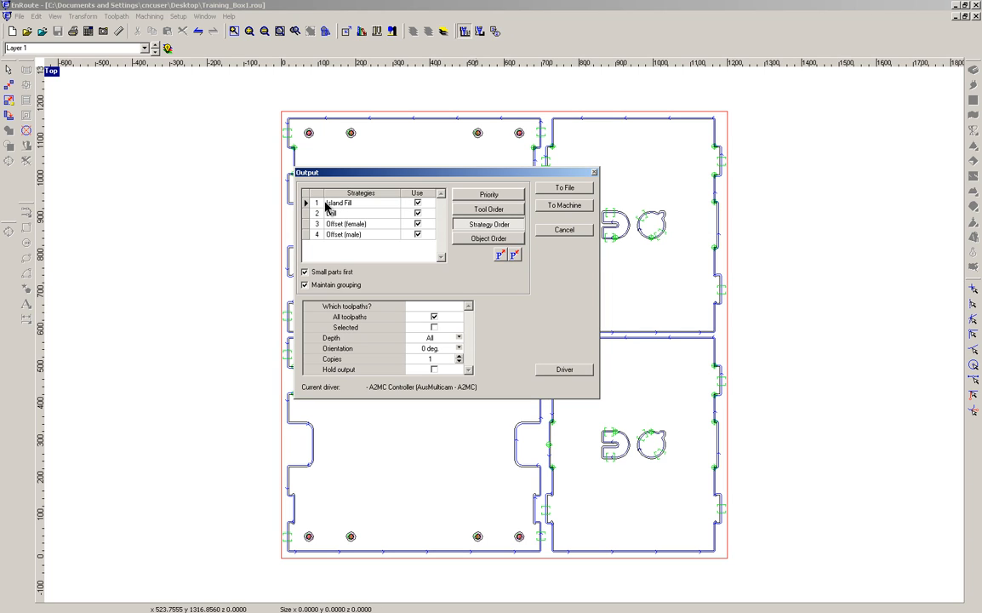
{"action": "mouse_move", "coordinate": [352, 236]}
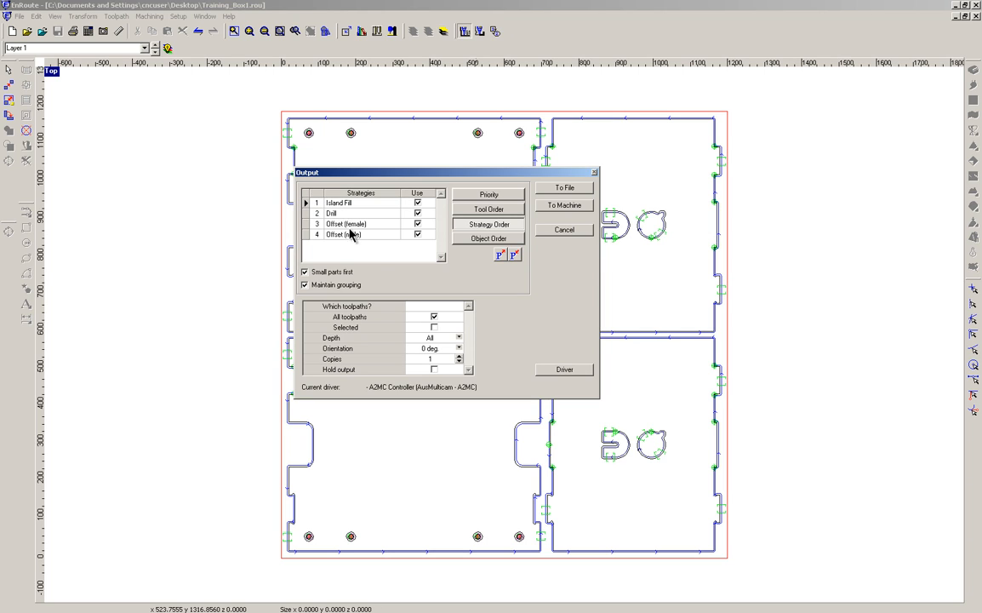
{"action": "left_click", "coordinate": [489, 194]}
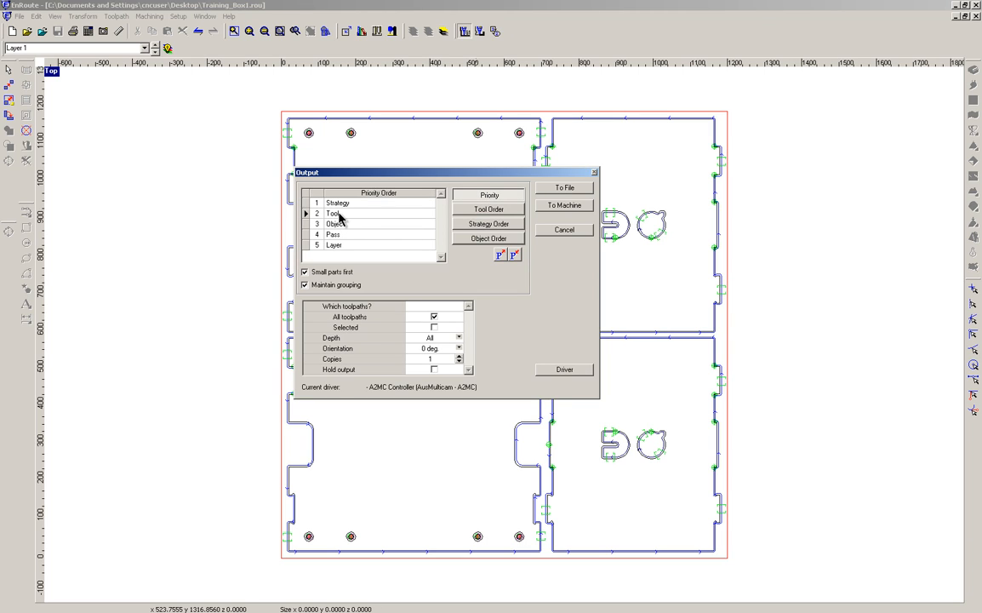
{"action": "mouse_move", "coordinate": [357, 134]}
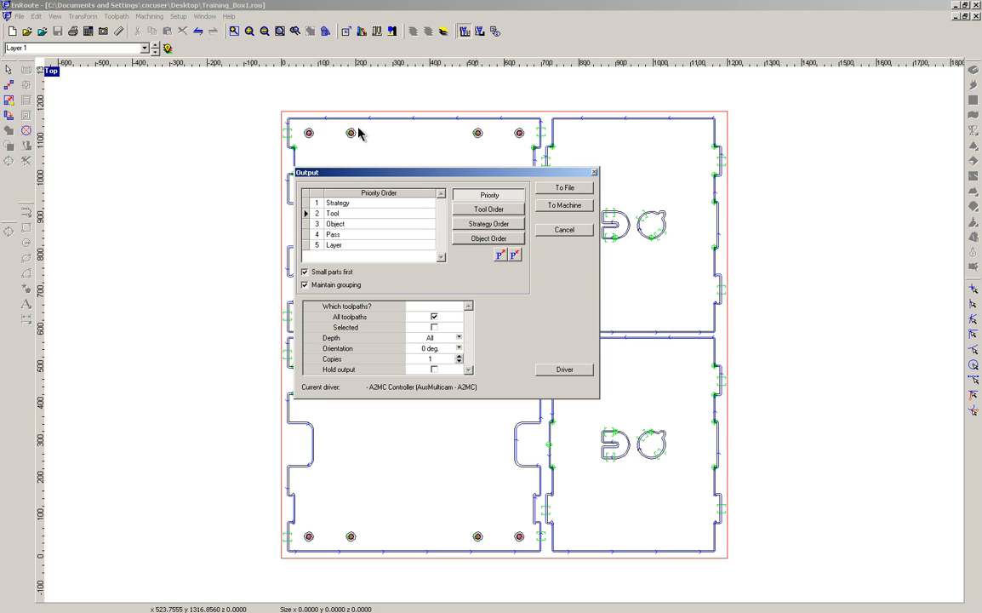
{"action": "mouse_move", "coordinate": [353, 134]}
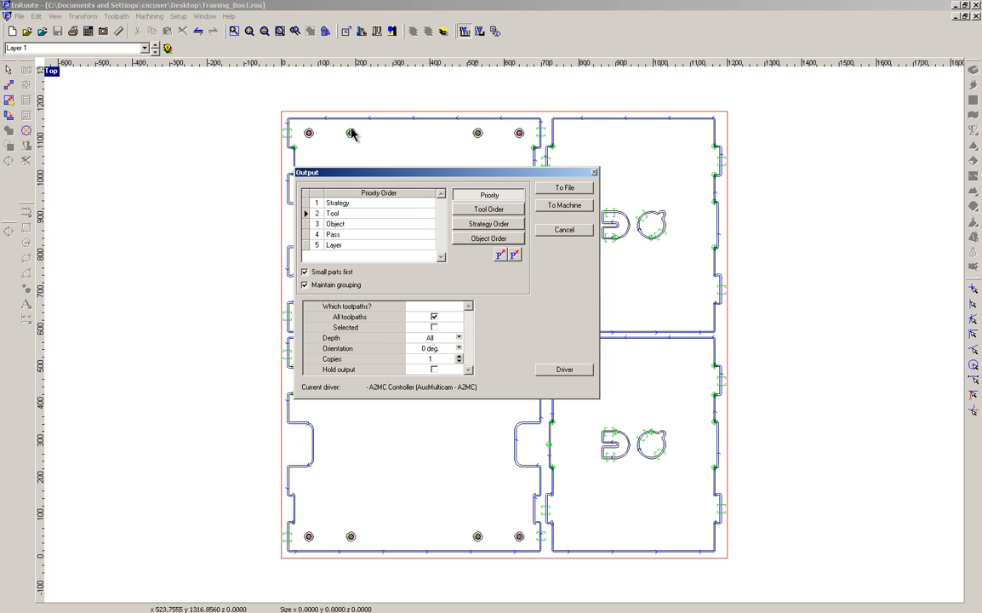
{"action": "mouse_move", "coordinate": [532, 147]}
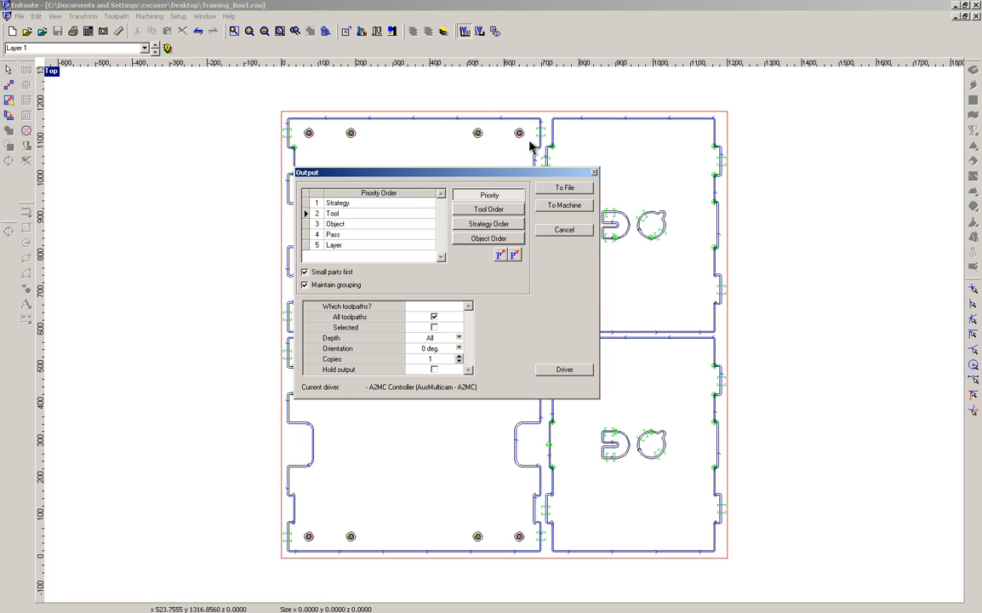
{"action": "mouse_move", "coordinate": [496, 223]}
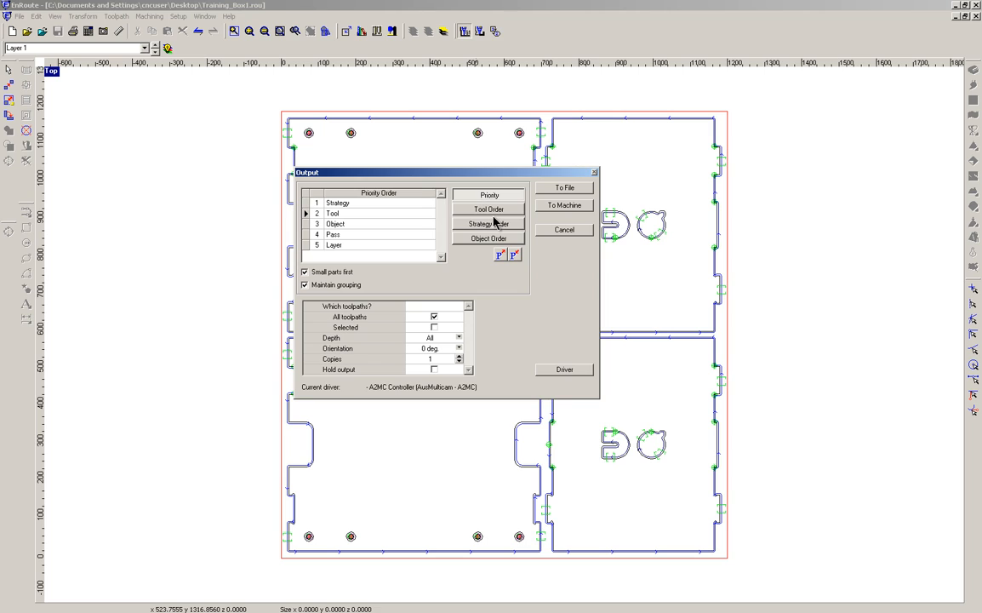
{"action": "left_click", "coordinate": [489, 210]}
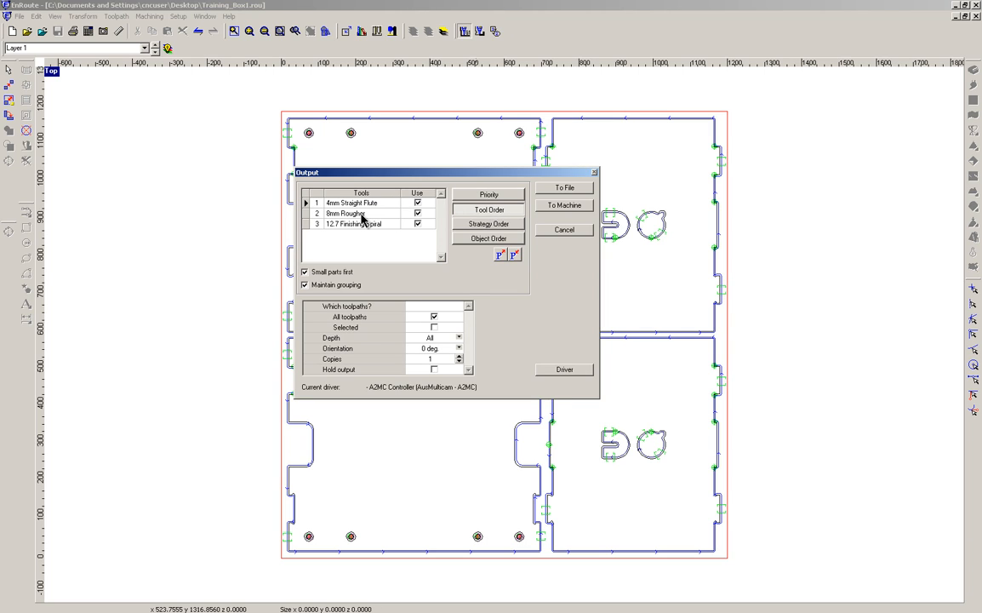
{"action": "mouse_move", "coordinate": [347, 143]}
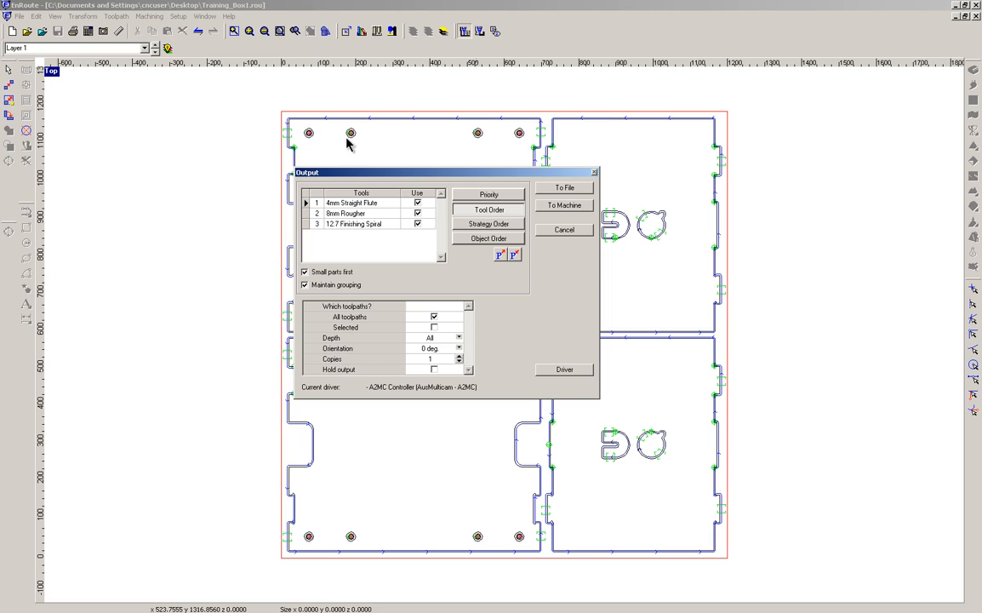
{"action": "mouse_move", "coordinate": [540, 149]}
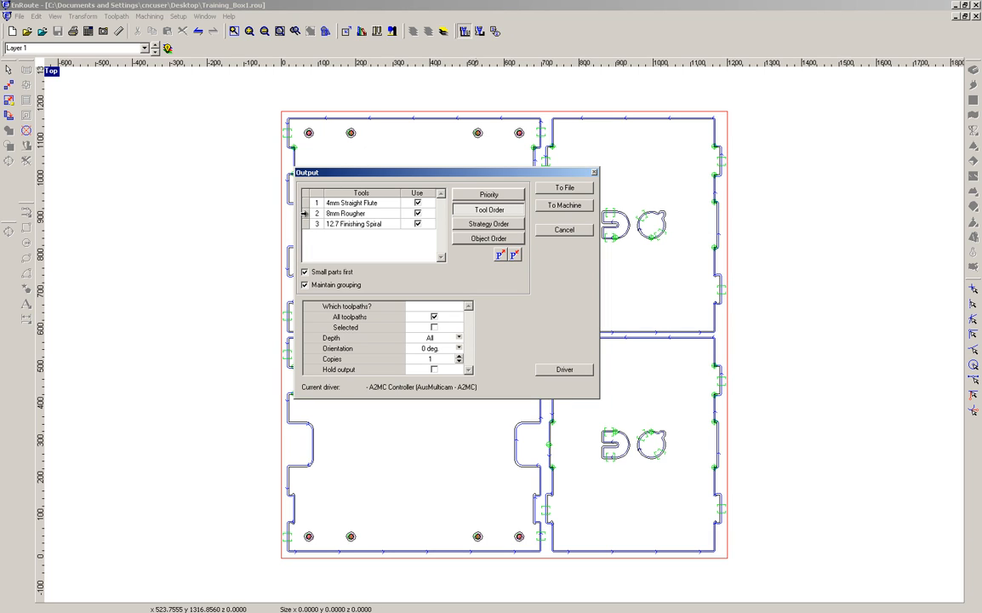
Move the 8mm Rougher above the 4mm Straight Flute in the tool order
{"action": "left_click", "coordinate": [349, 212]}
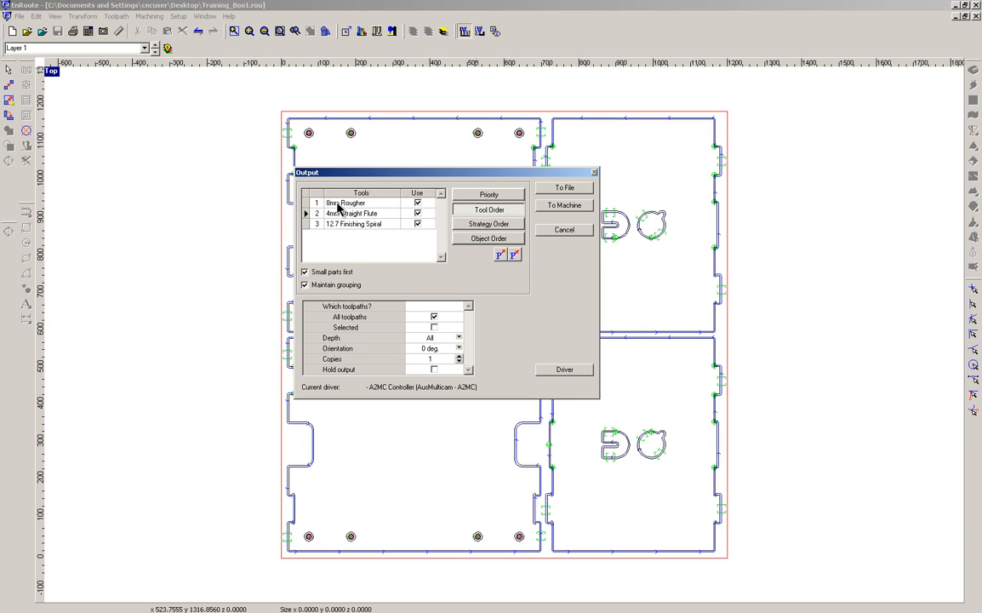
{"action": "mouse_move", "coordinate": [370, 262]}
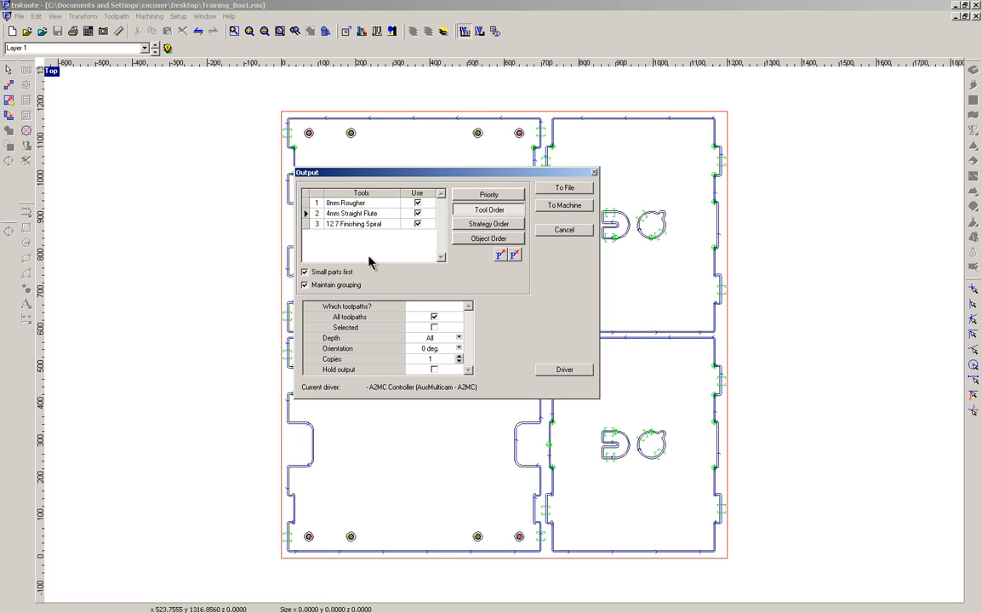
{"action": "left_click", "coordinate": [489, 195]}
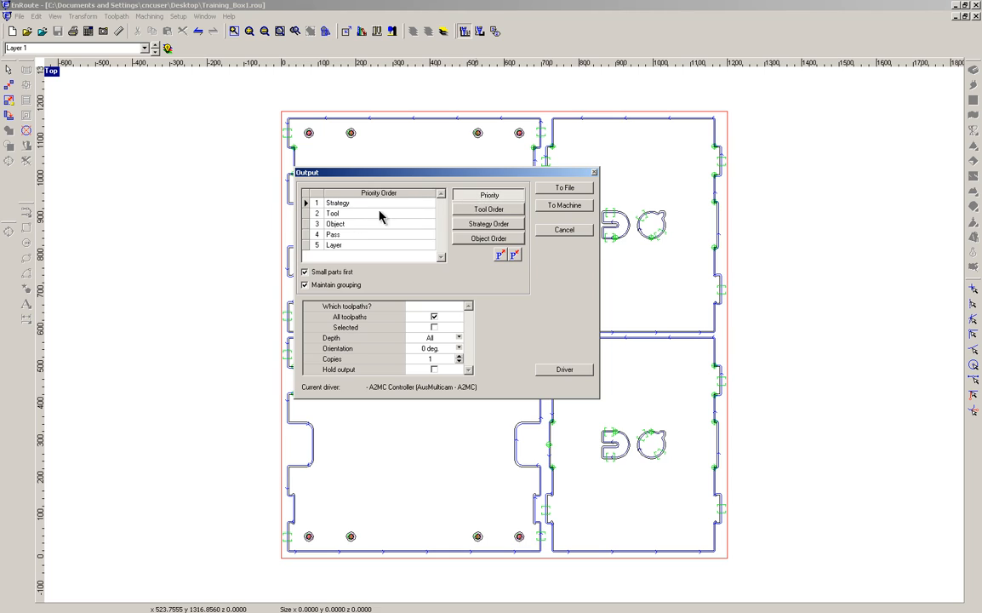
{"action": "mouse_move", "coordinate": [514, 224]}
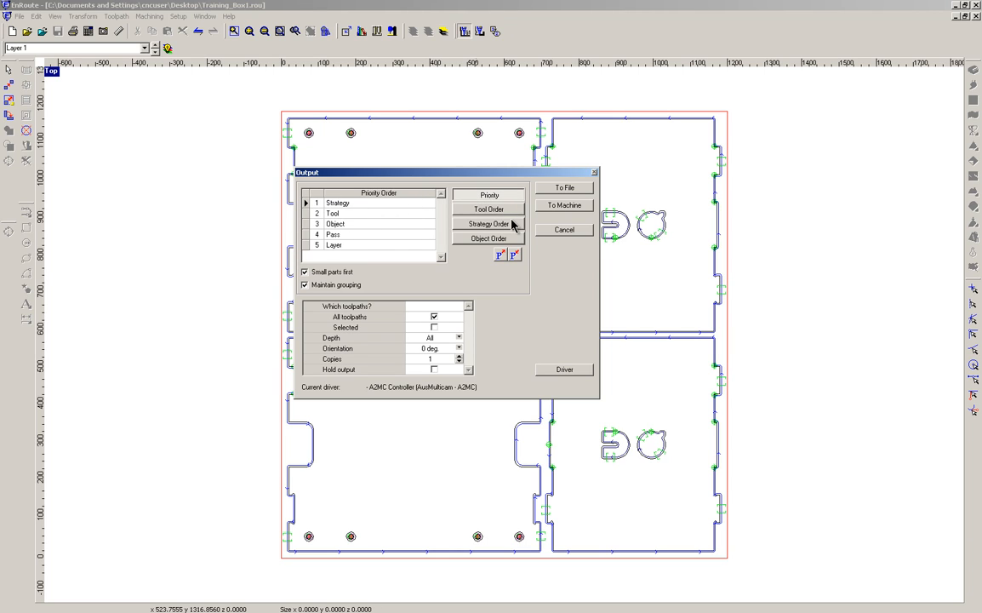
{"action": "left_click", "coordinate": [489, 223]}
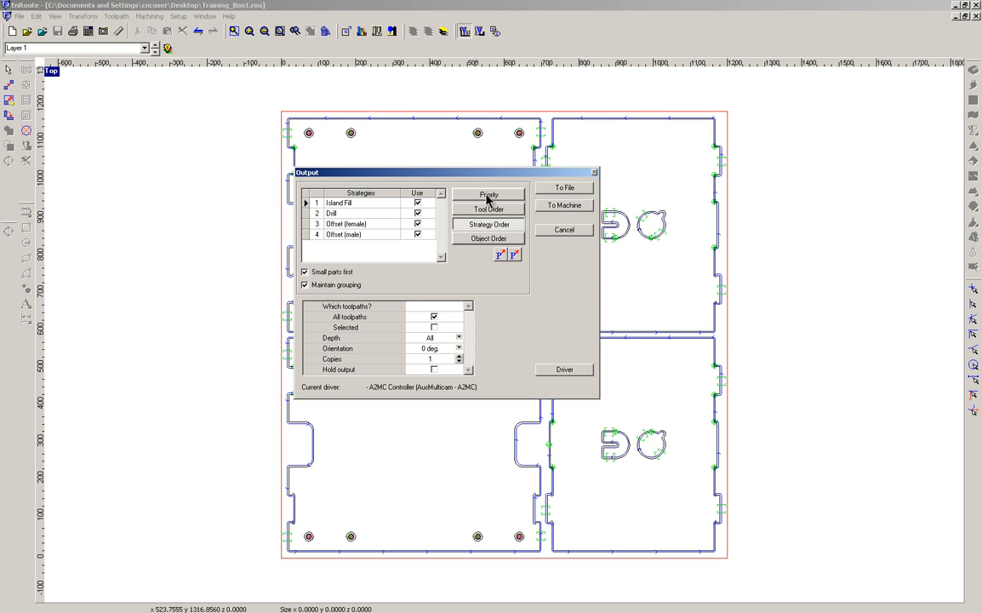
{"action": "left_click", "coordinate": [488, 194]}
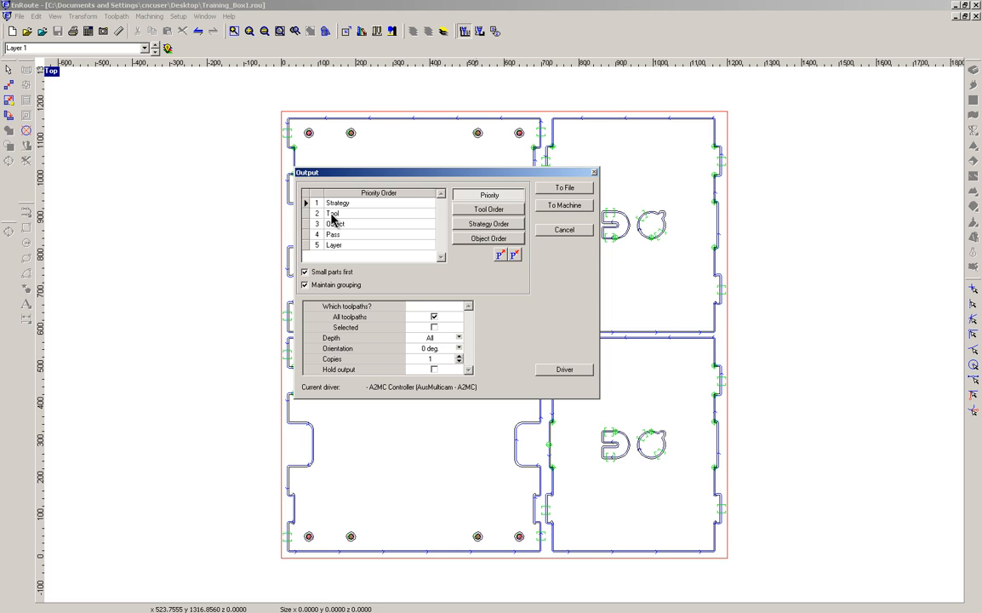
{"action": "left_click", "coordinate": [489, 209]}
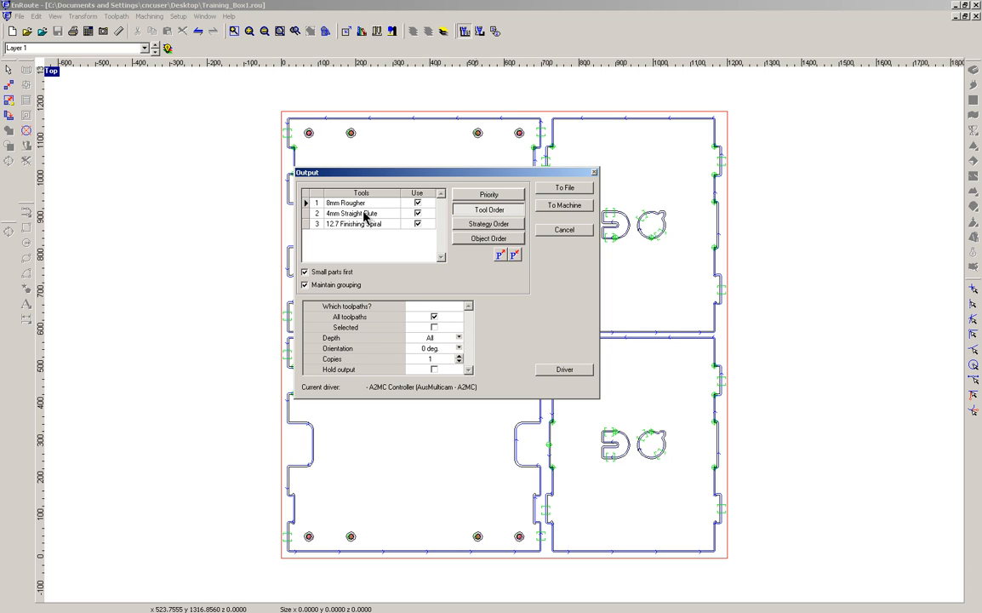
{"action": "mouse_move", "coordinate": [353, 204]}
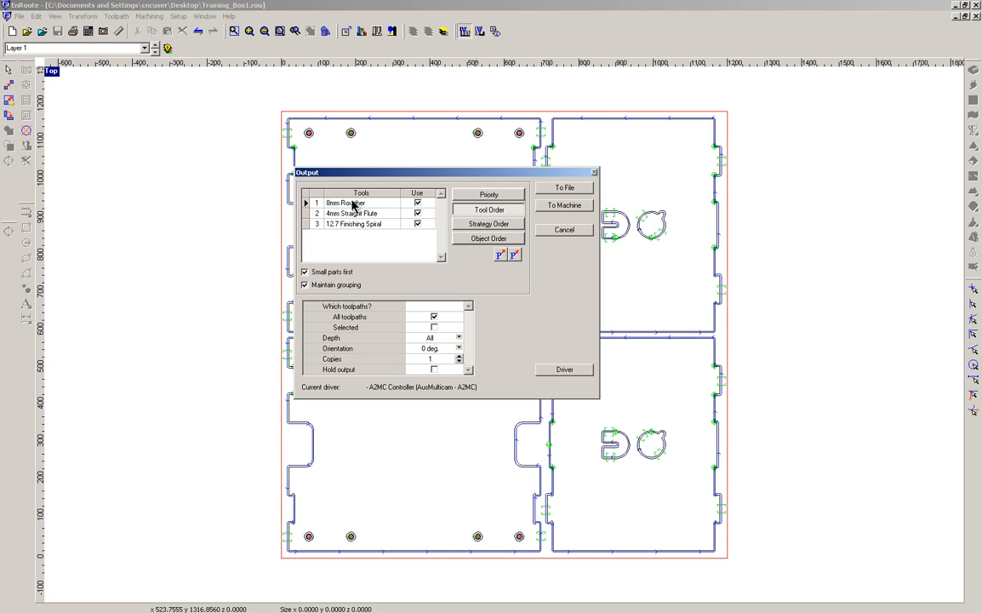
{"action": "mouse_move", "coordinate": [315, 150]}
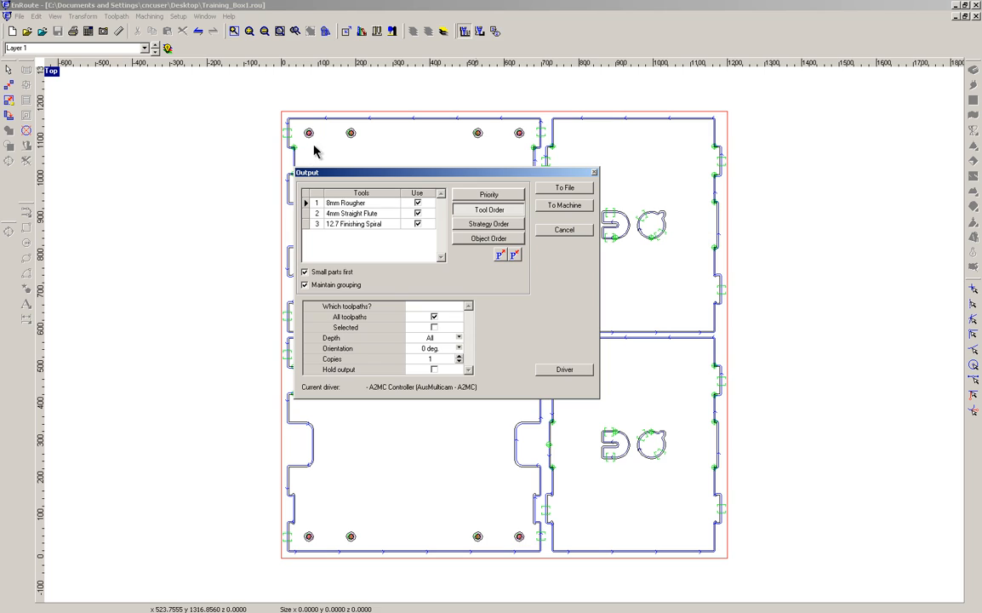
{"action": "mouse_move", "coordinate": [340, 168]}
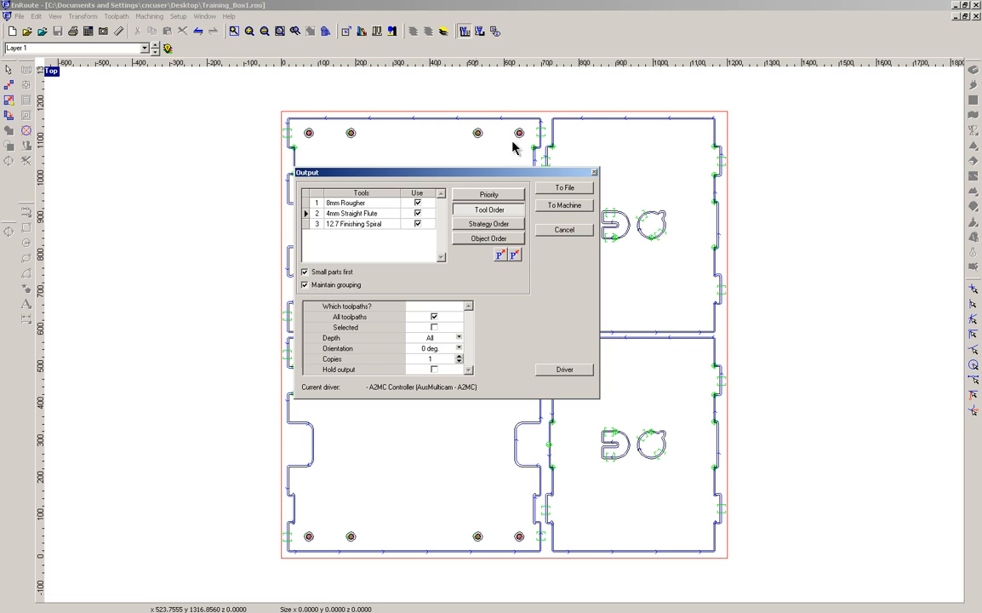
{"action": "mouse_move", "coordinate": [492, 206]}
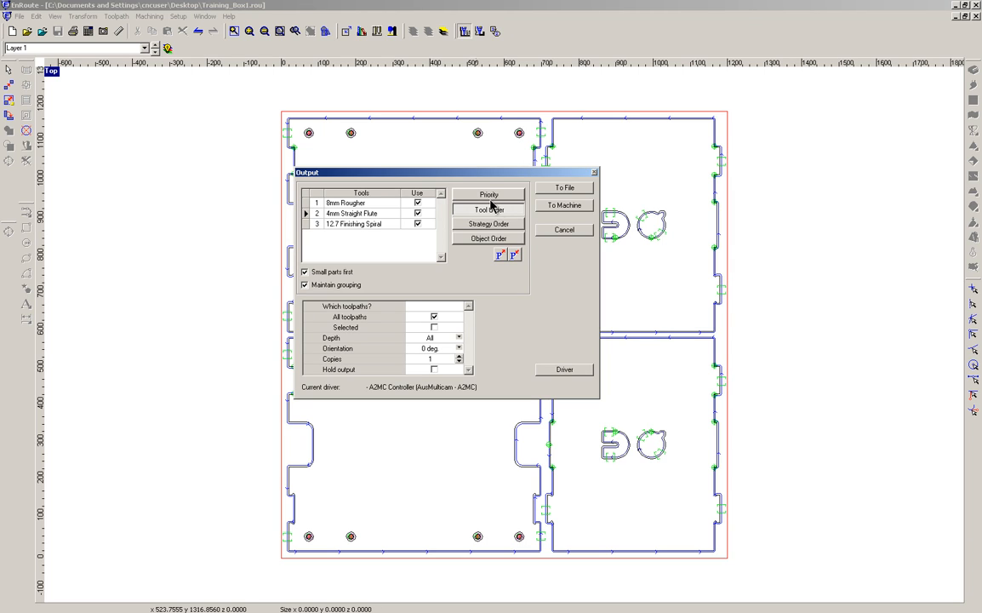
Show the priority order: strategy, tool, object, pass, layer
{"action": "left_click", "coordinate": [489, 194]}
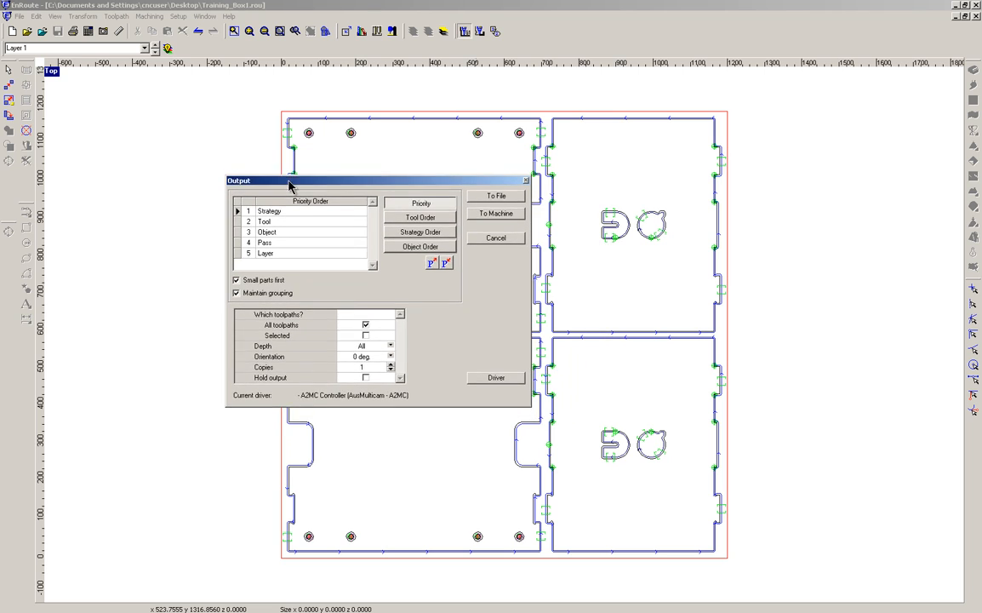
Drag the Output dialog aside with All toolpaths left selected
{"action": "left_click_drag", "start_coordinate": [290, 180], "coordinate": [289, 194]}
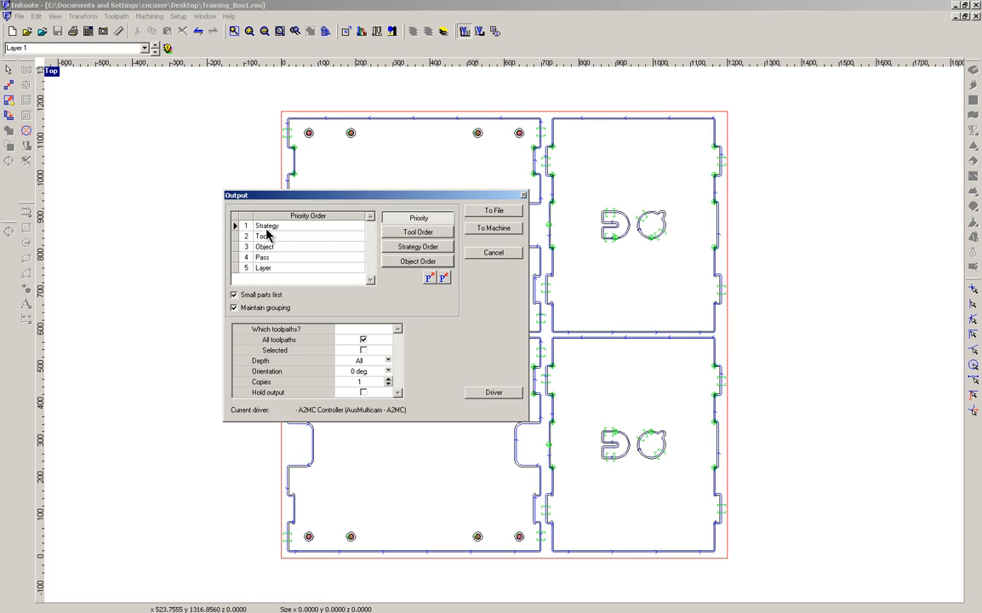
{"action": "mouse_move", "coordinate": [268, 281]}
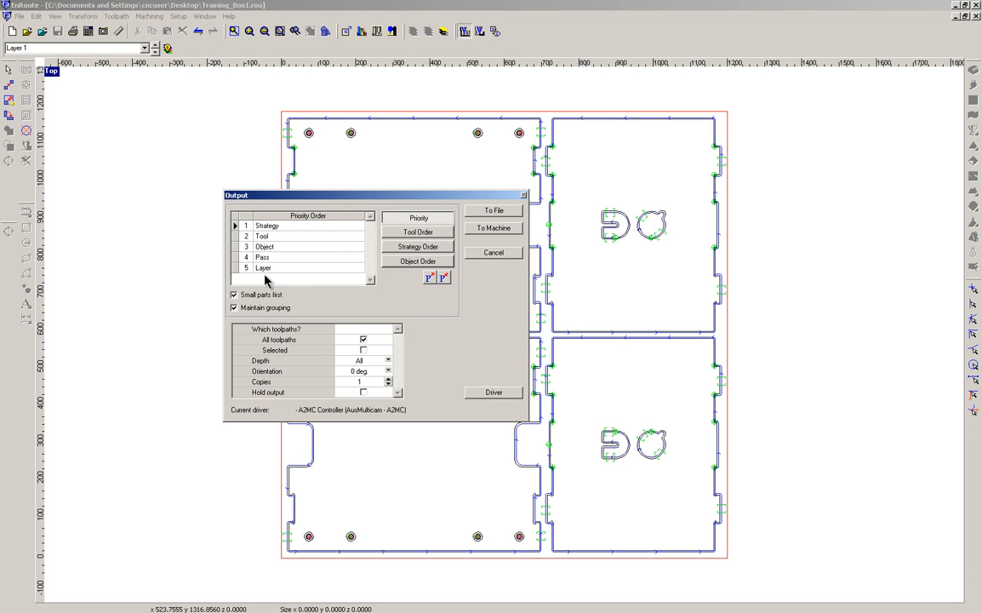
{"action": "mouse_move", "coordinate": [482, 234]}
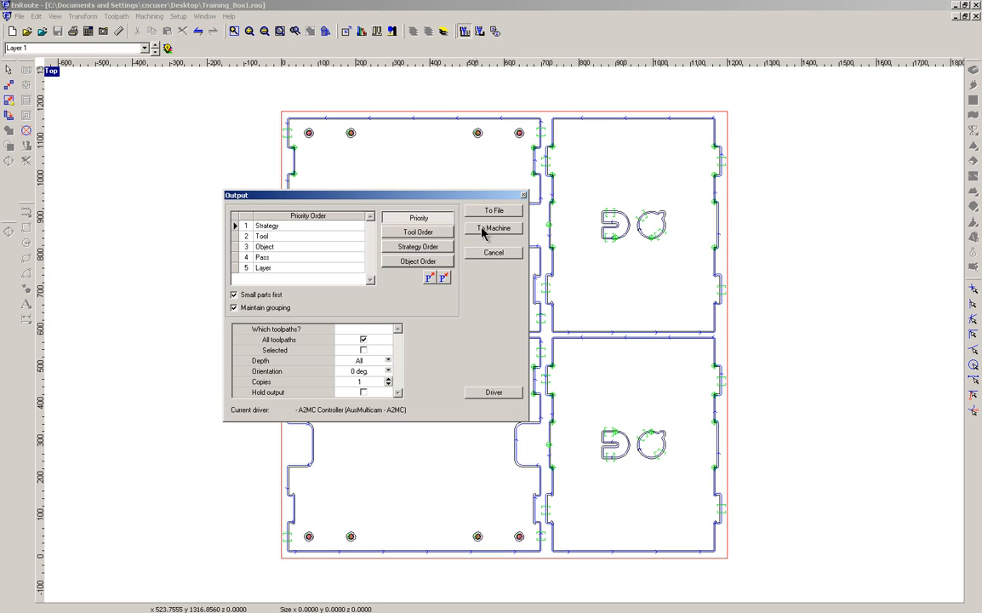
{"action": "mouse_move", "coordinate": [494, 213]}
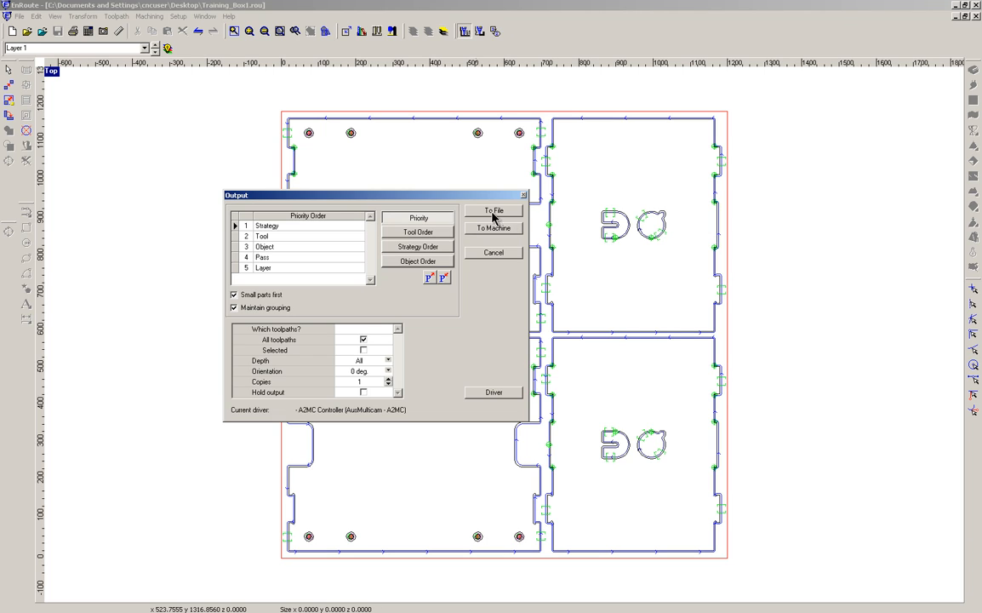
{"action": "mouse_move", "coordinate": [498, 215]}
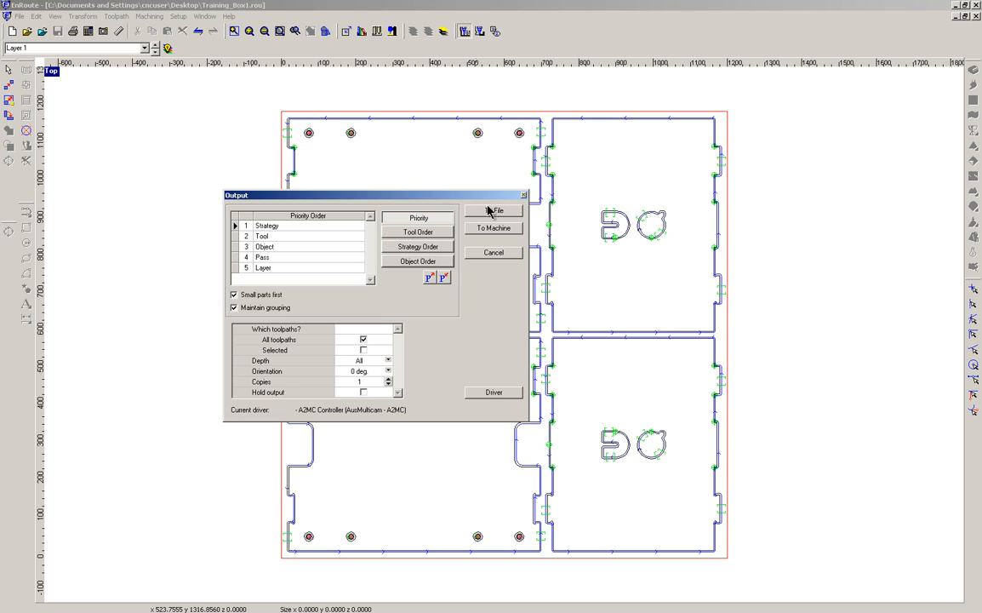
{"action": "mouse_move", "coordinate": [494, 214]}
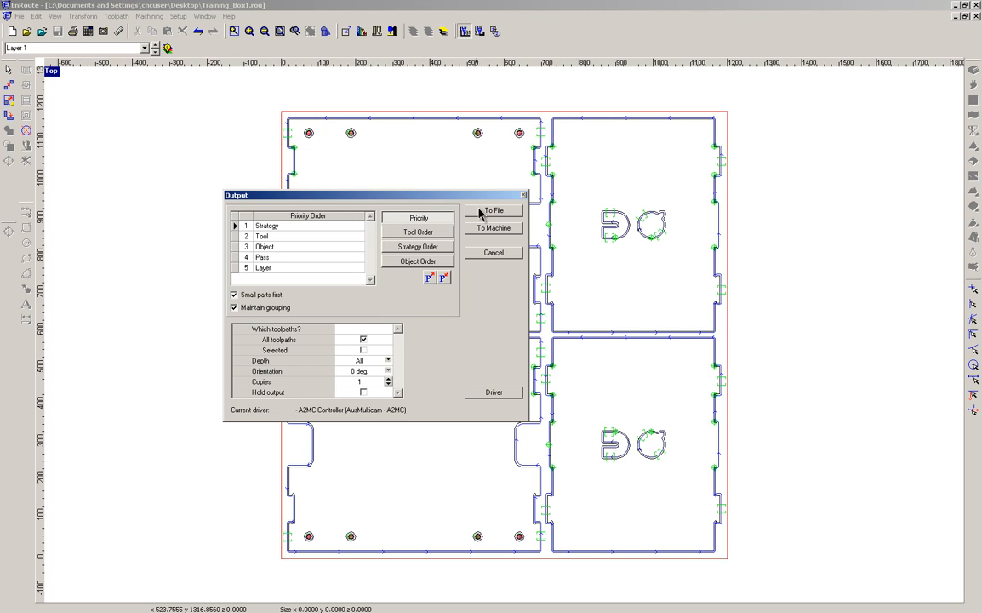
{"action": "mouse_move", "coordinate": [496, 218]}
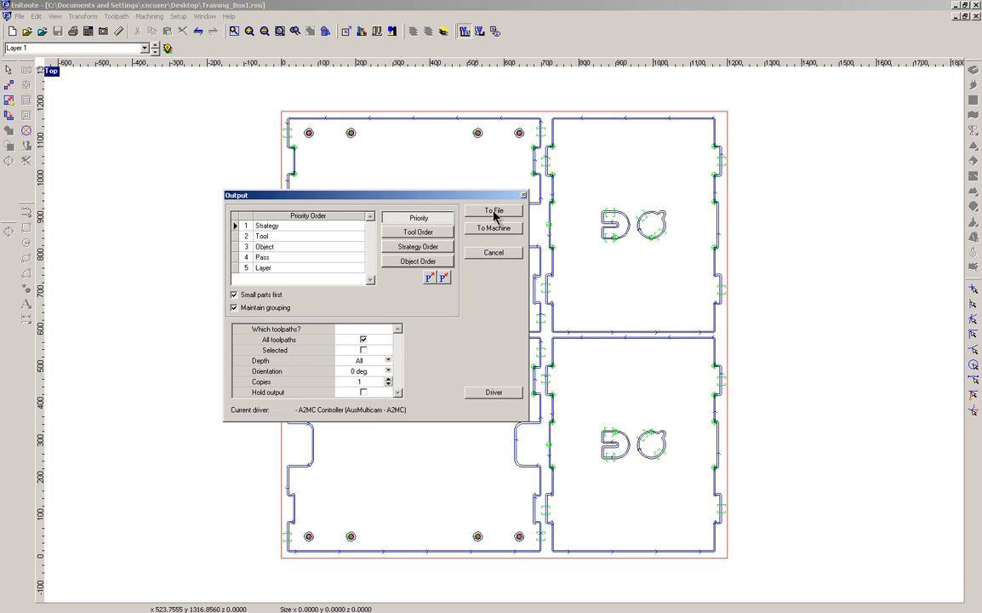
{"action": "mouse_move", "coordinate": [511, 210]}
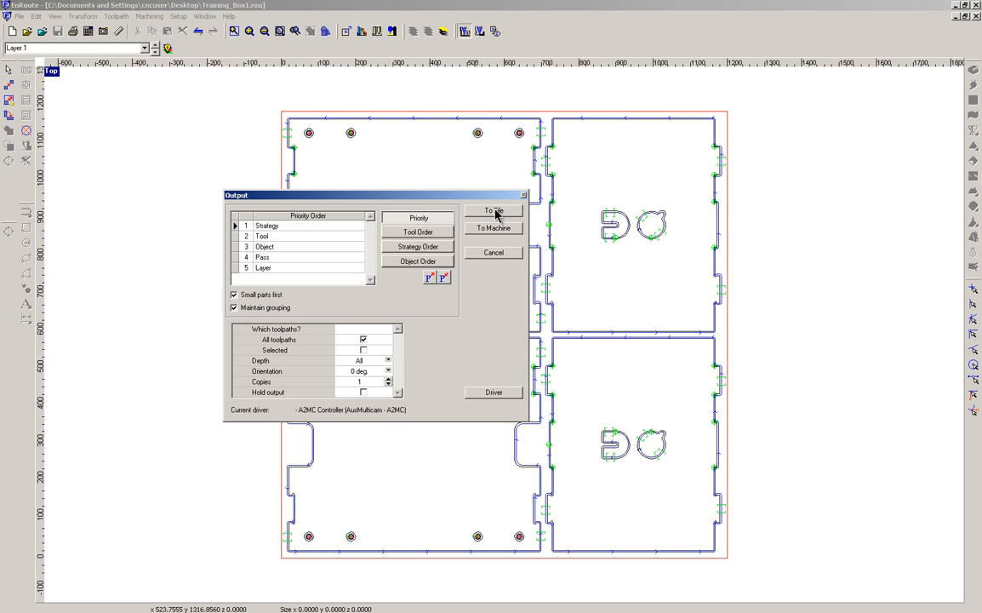
Output toolpaths to a file, browsing to CNC Router (Z:) > Training
{"action": "left_click", "coordinate": [493, 211]}
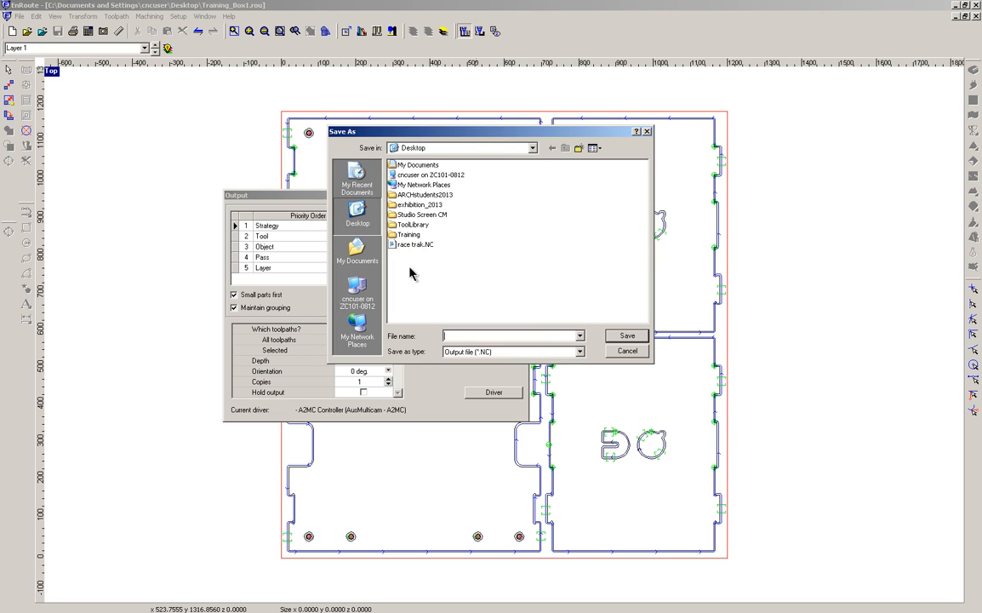
{"action": "mouse_move", "coordinate": [358, 289]}
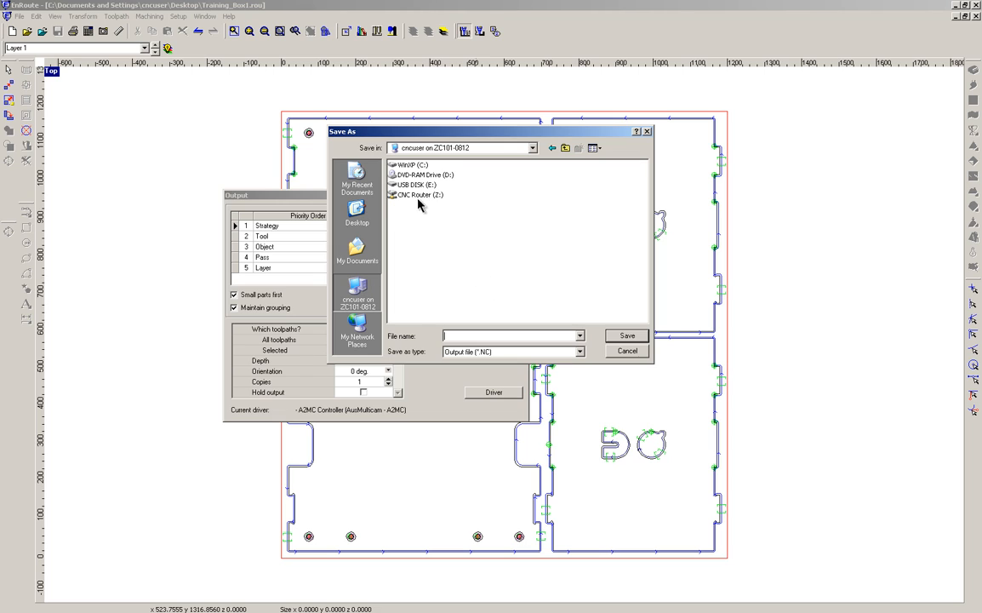
{"action": "mouse_move", "coordinate": [417, 194]}
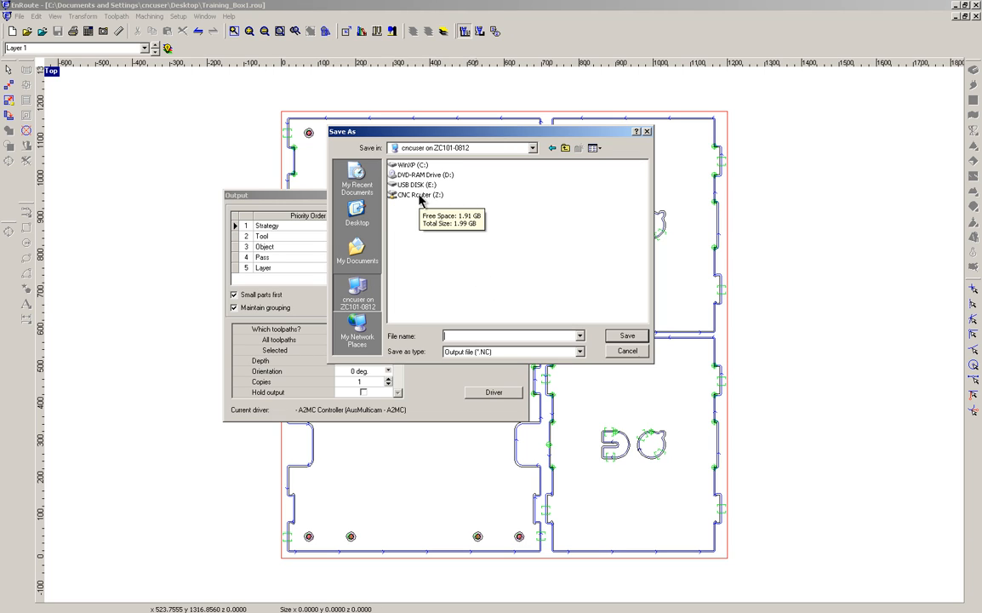
{"action": "double_click", "coordinate": [416, 194]}
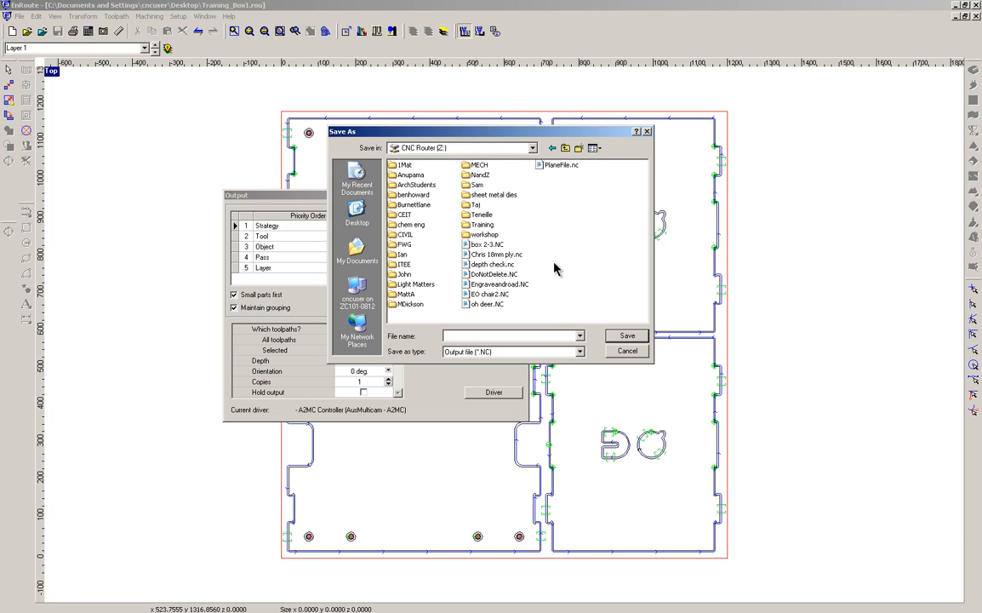
{"action": "mouse_move", "coordinate": [582, 179]}
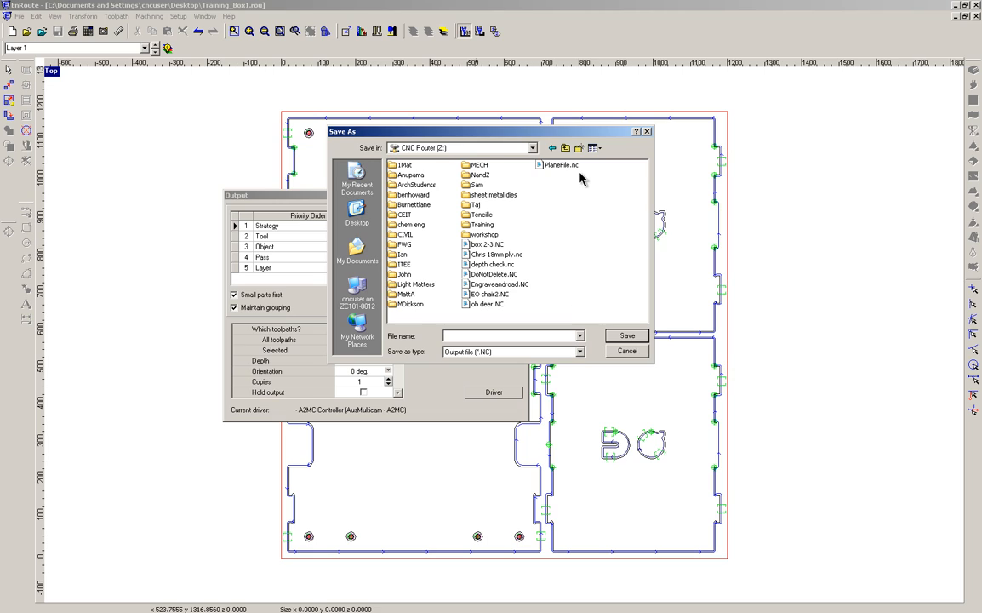
{"action": "mouse_move", "coordinate": [598, 262]}
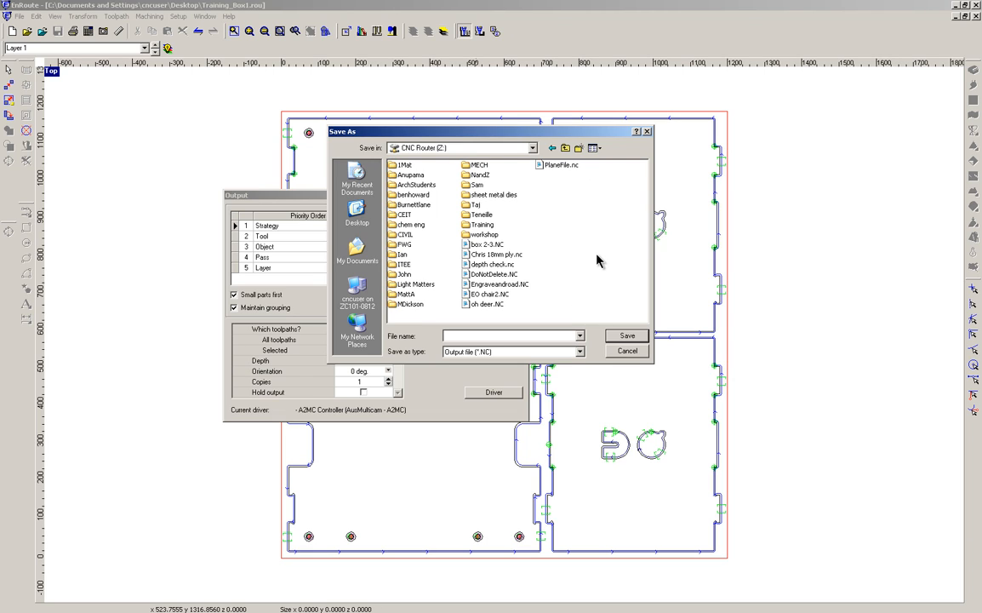
{"action": "left_click", "coordinate": [482, 224]}
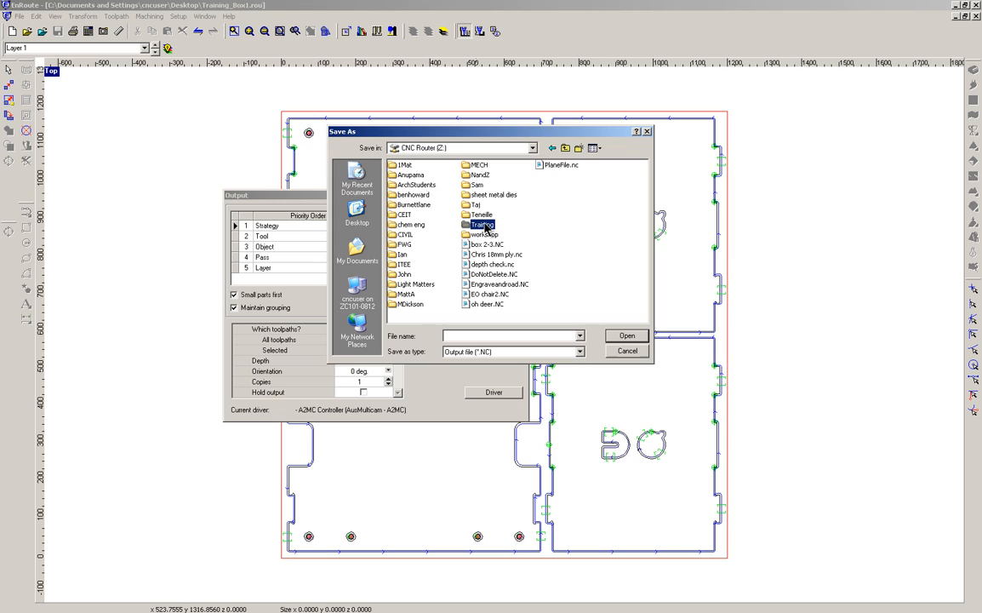
{"action": "double_click", "coordinate": [483, 224]}
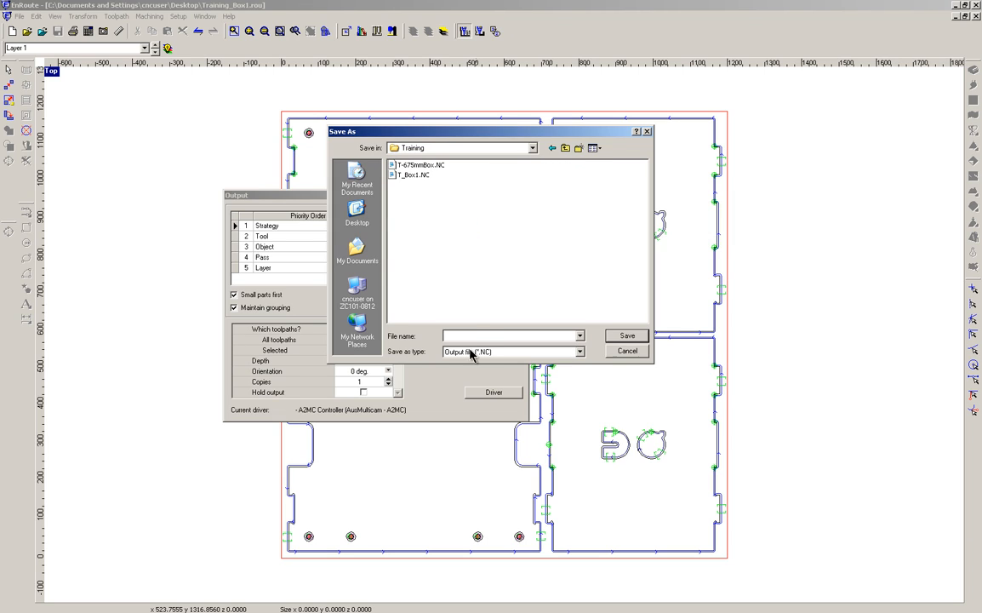
Fill the file name with T_Box1.NC by selecting it from the Training folder list
{"action": "left_click", "coordinate": [510, 335]}
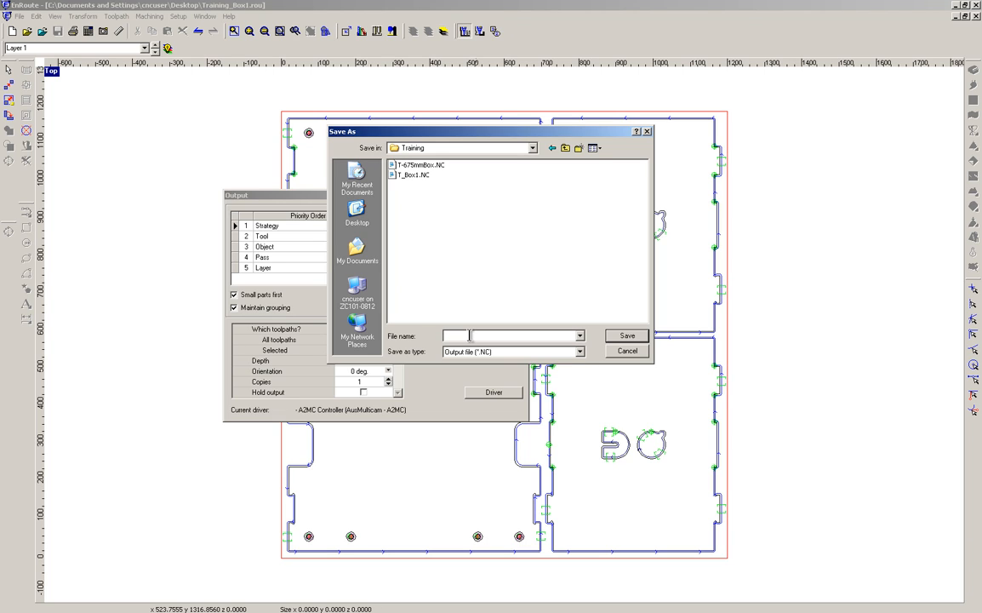
{"action": "mouse_move", "coordinate": [502, 350]}
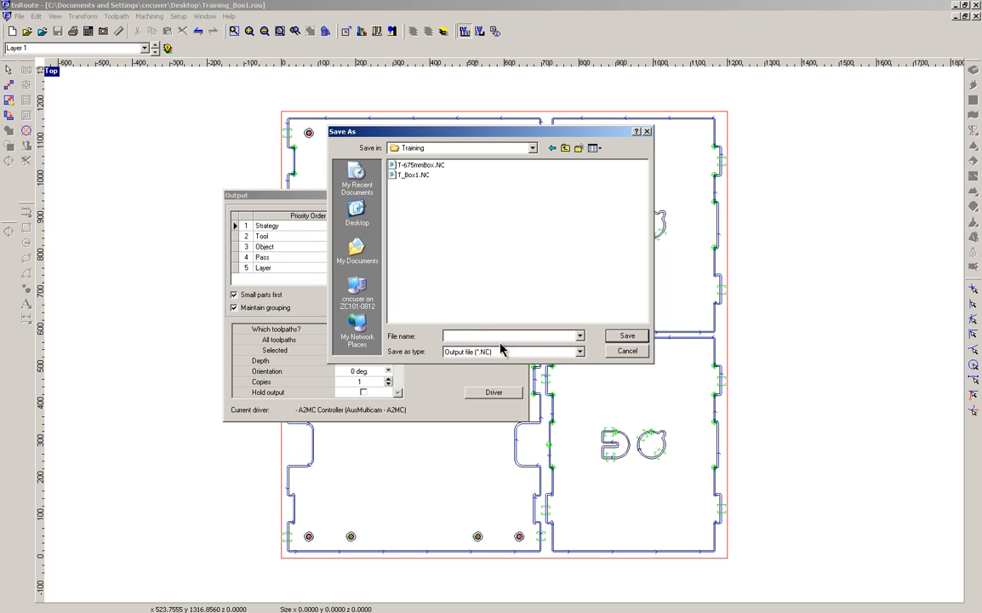
{"action": "left_click", "coordinate": [510, 335]}
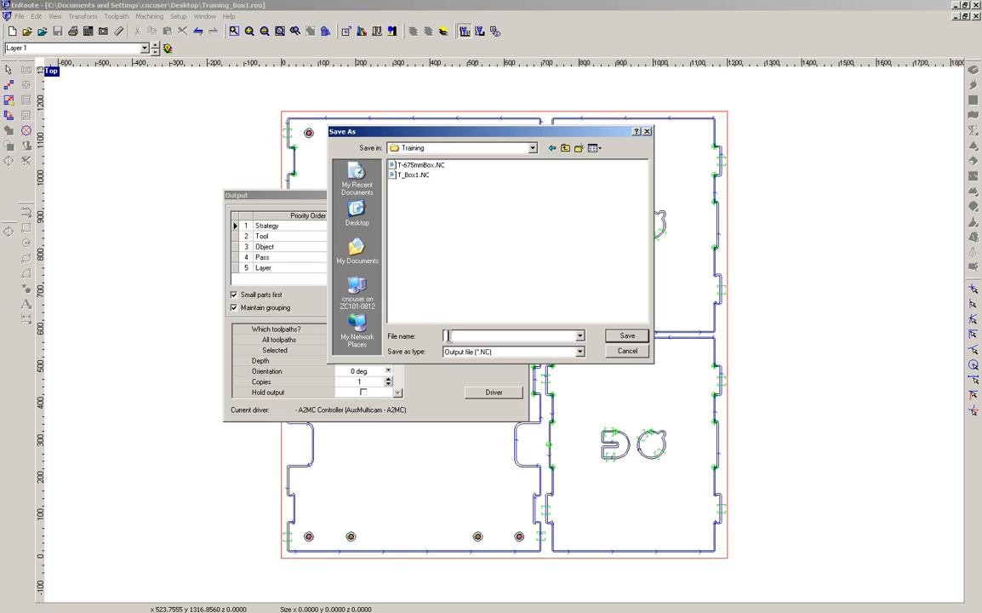
{"action": "mouse_move", "coordinate": [428, 218]}
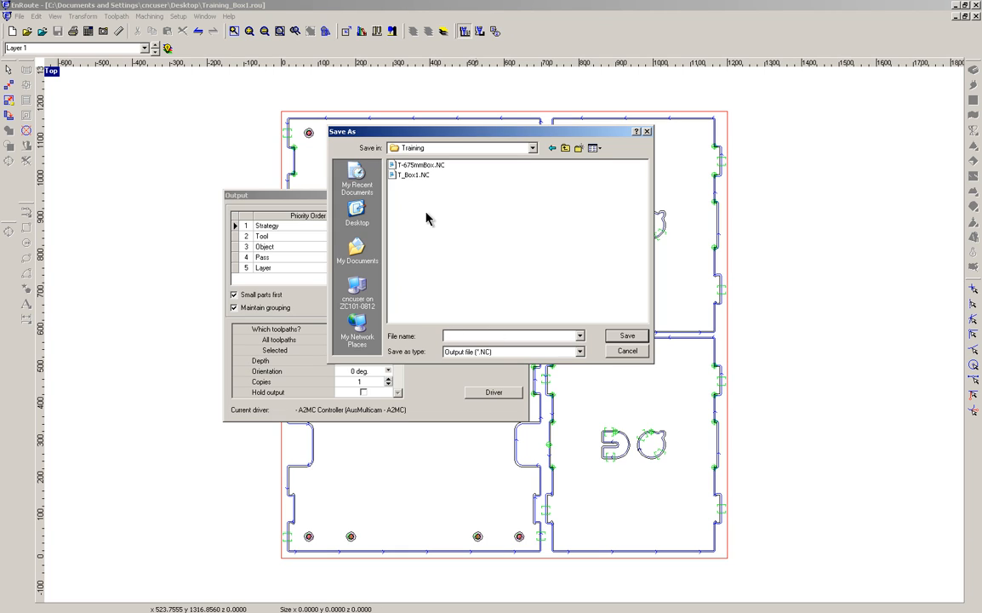
{"action": "left_click", "coordinate": [413, 175]}
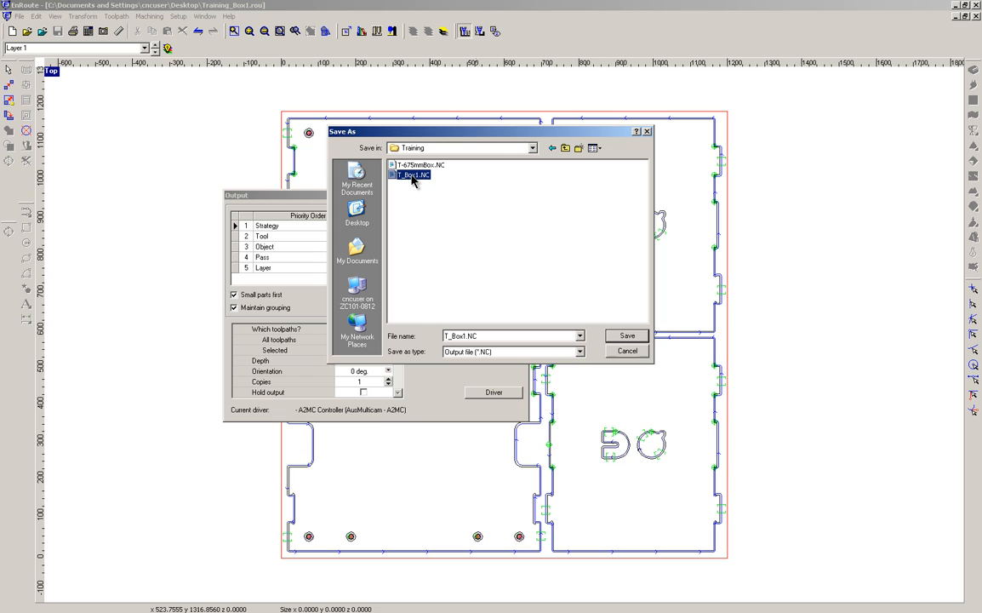
{"action": "left_click", "coordinate": [413, 175]}
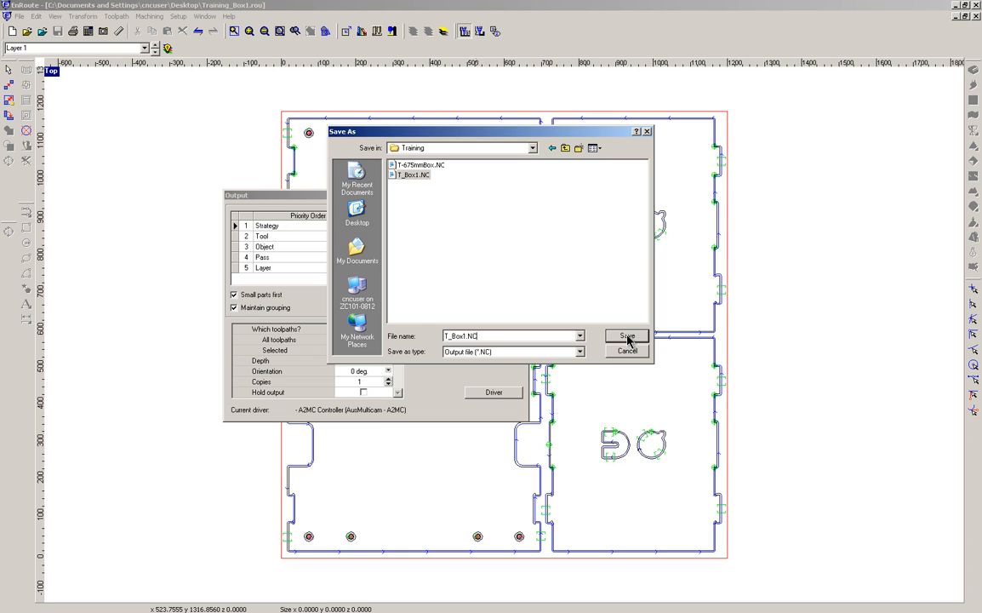
Save the output, confirming replacement of the existing T_Box1.NC
{"action": "left_click", "coordinate": [627, 336]}
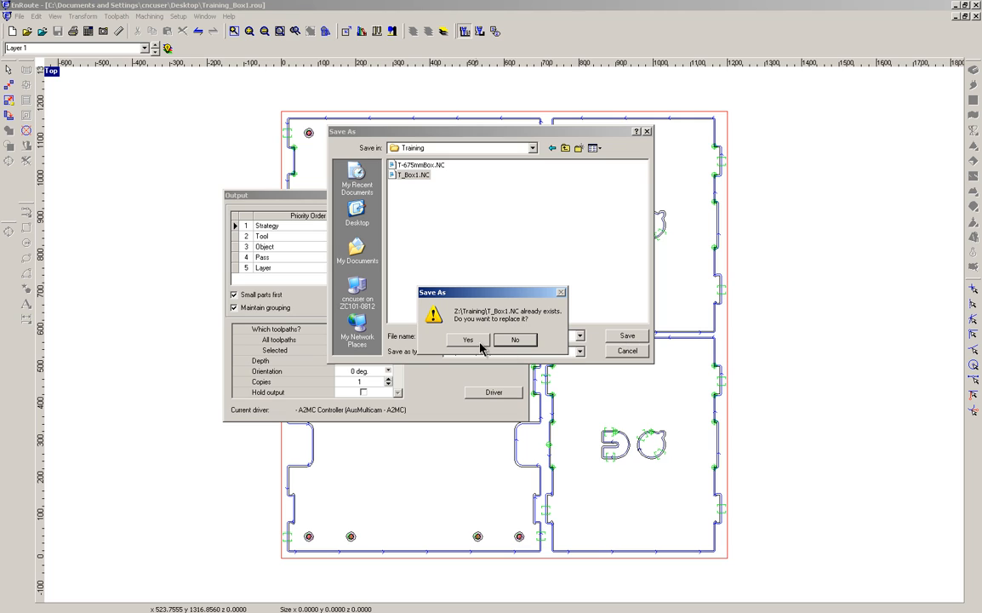
{"action": "left_click", "coordinate": [467, 340]}
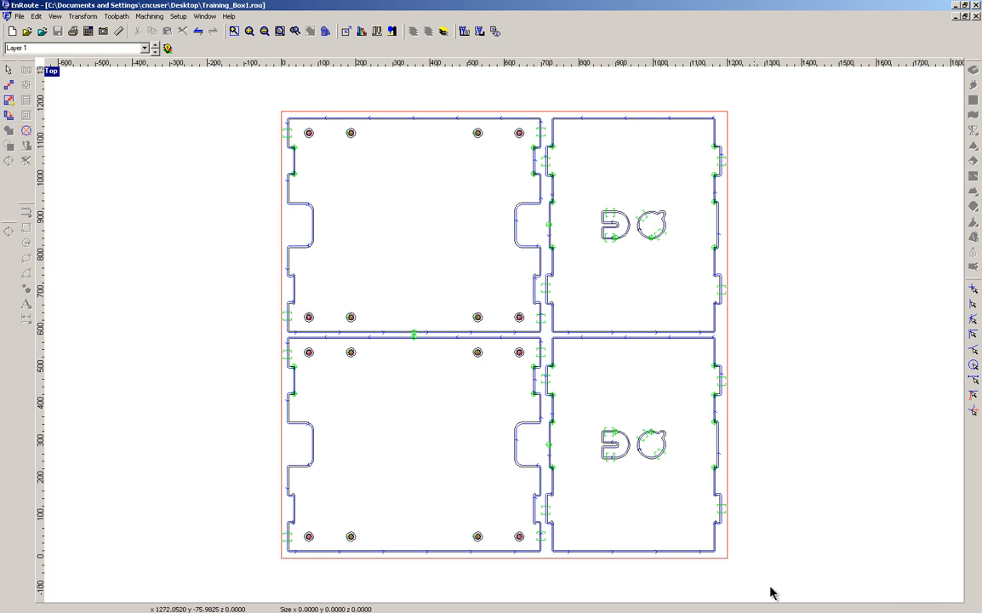
{"action": "mouse_move", "coordinate": [938, 590]}
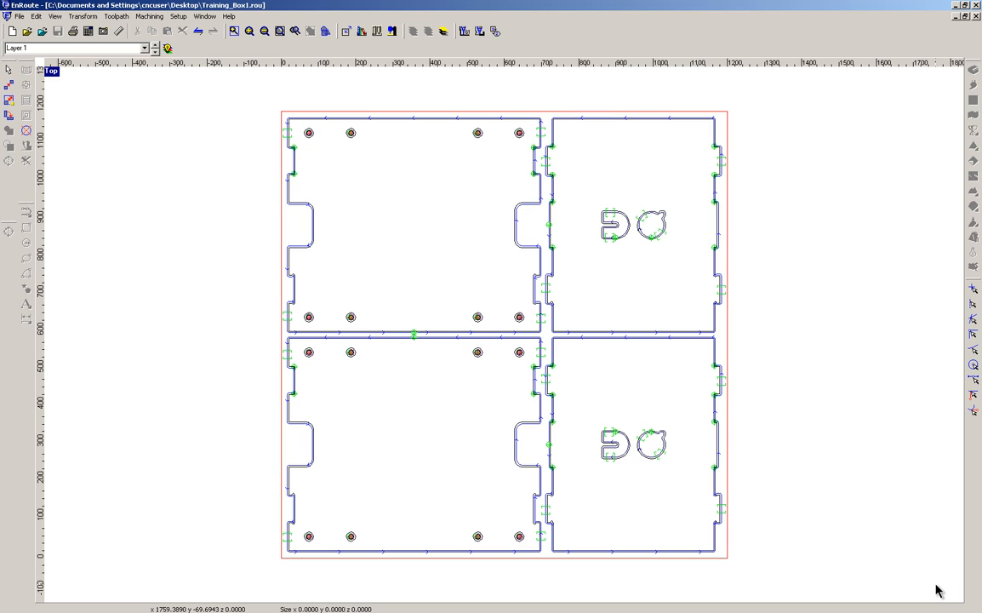
{"action": "mouse_move", "coordinate": [886, 502]}
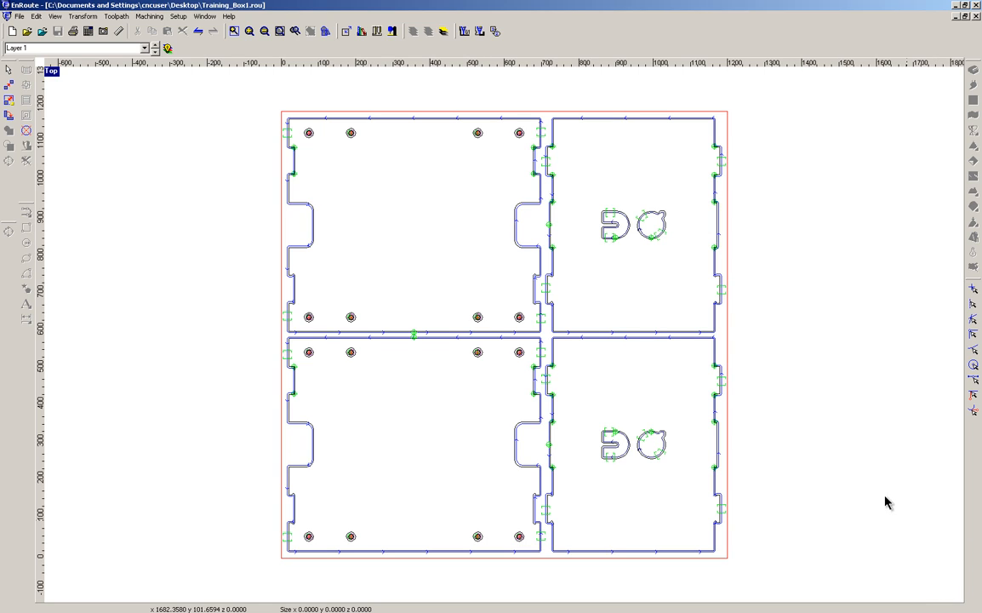
{"action": "mouse_move", "coordinate": [884, 498]}
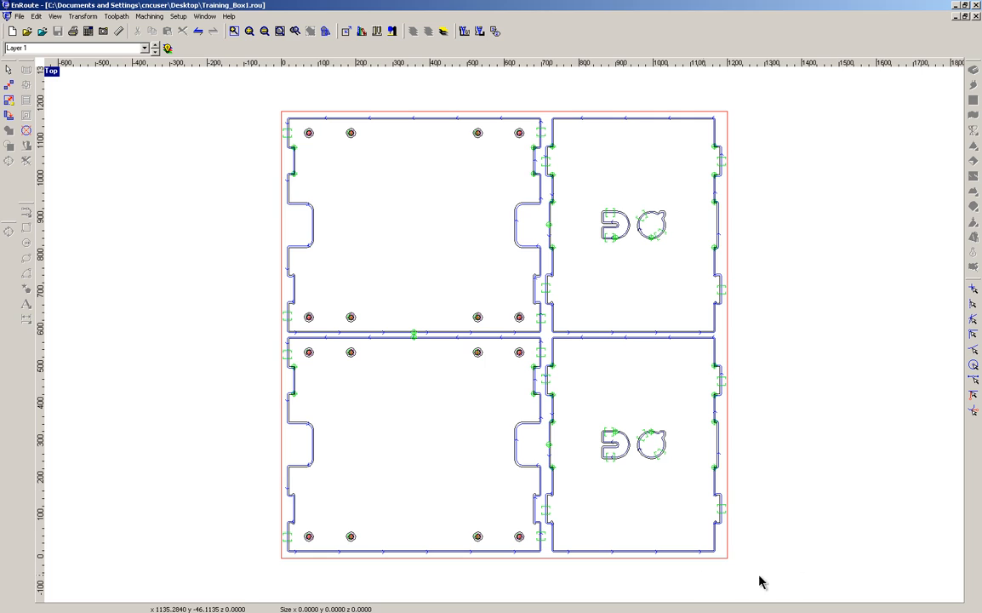
{"action": "mouse_move", "coordinate": [899, 577]}
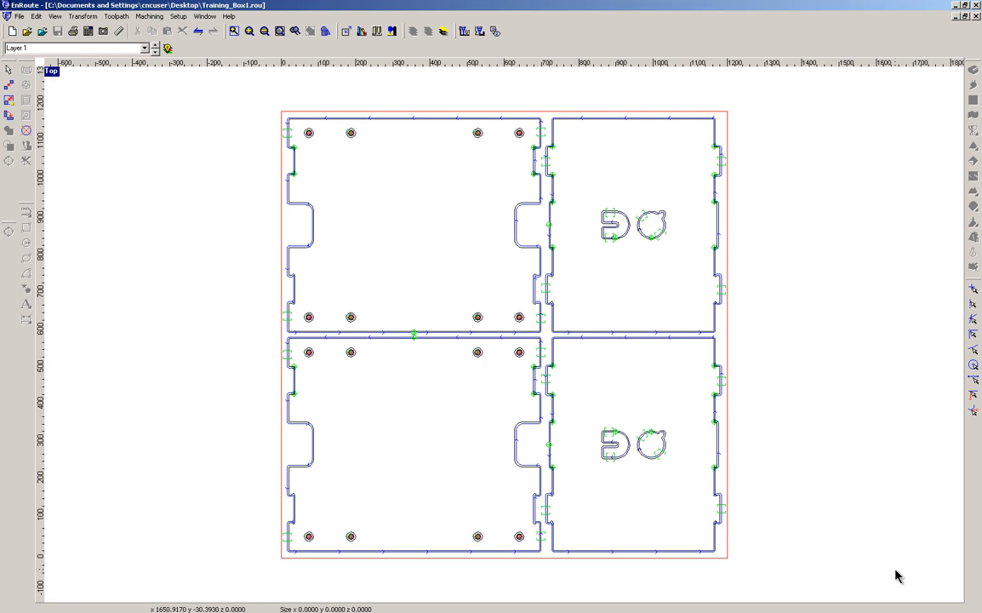
{"action": "mouse_move", "coordinate": [976, 581]}
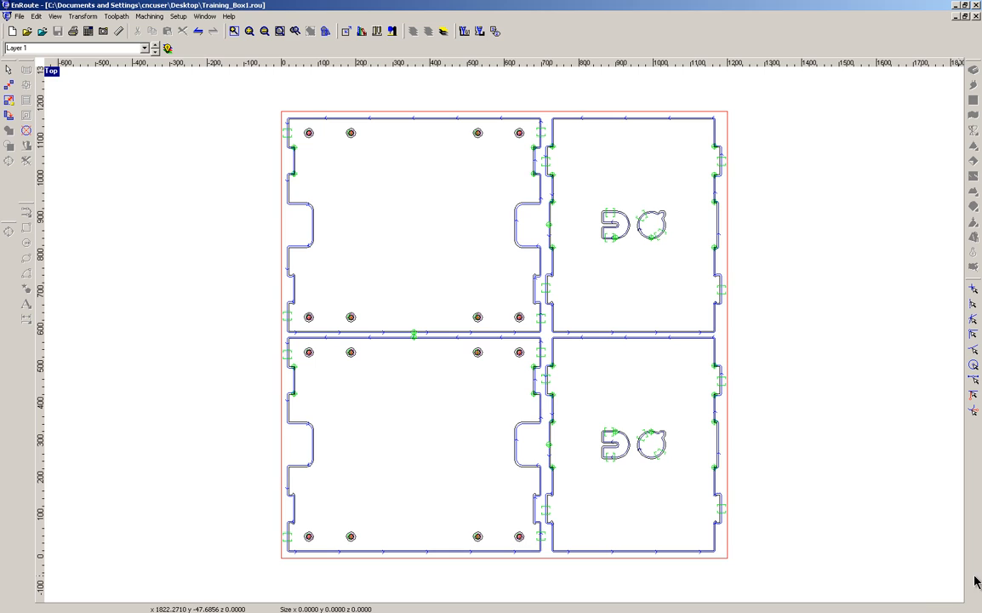
{"action": "mouse_move", "coordinate": [833, 249]}
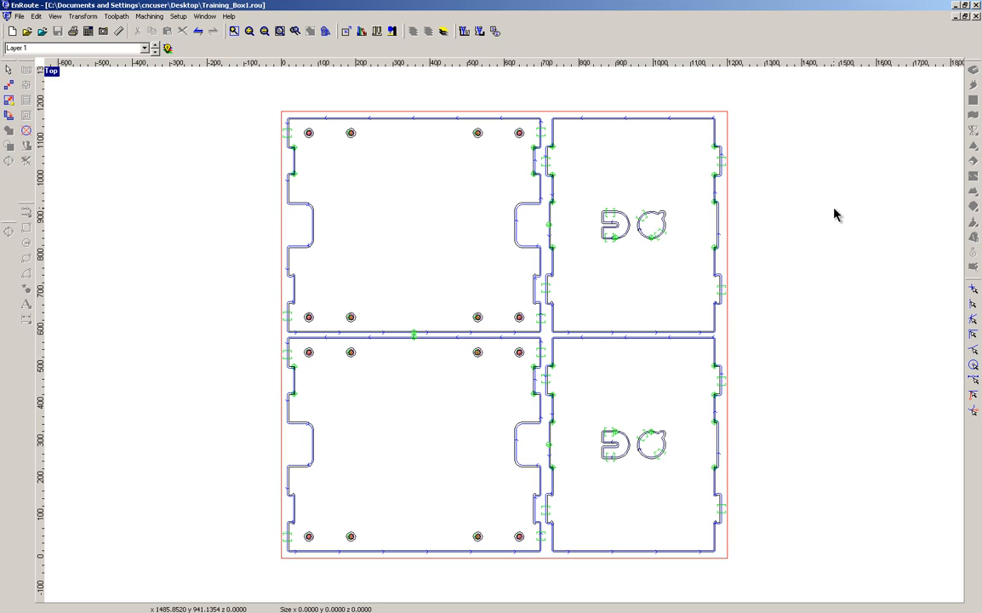
{"action": "mouse_move", "coordinate": [845, 185]}
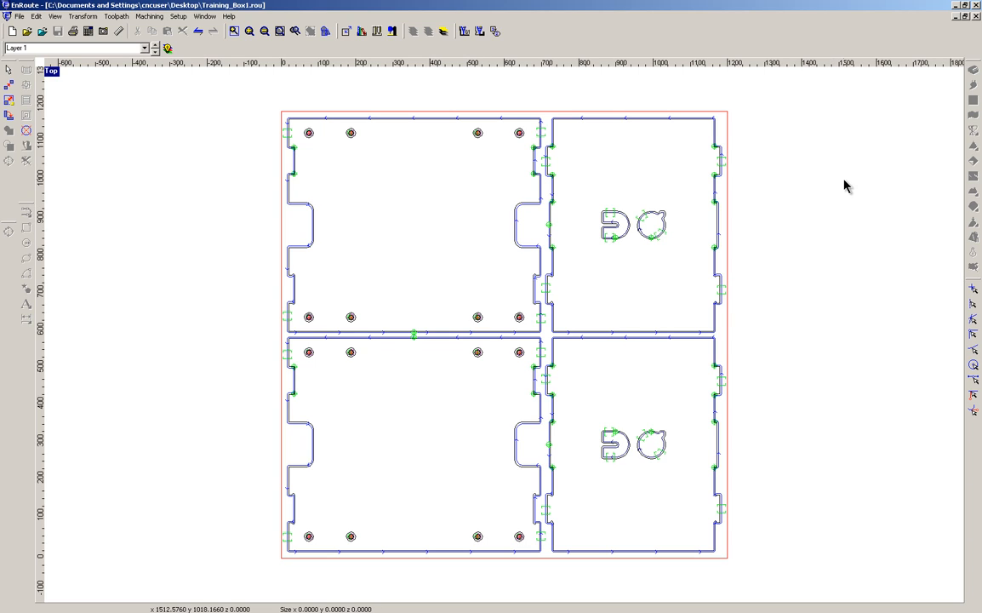